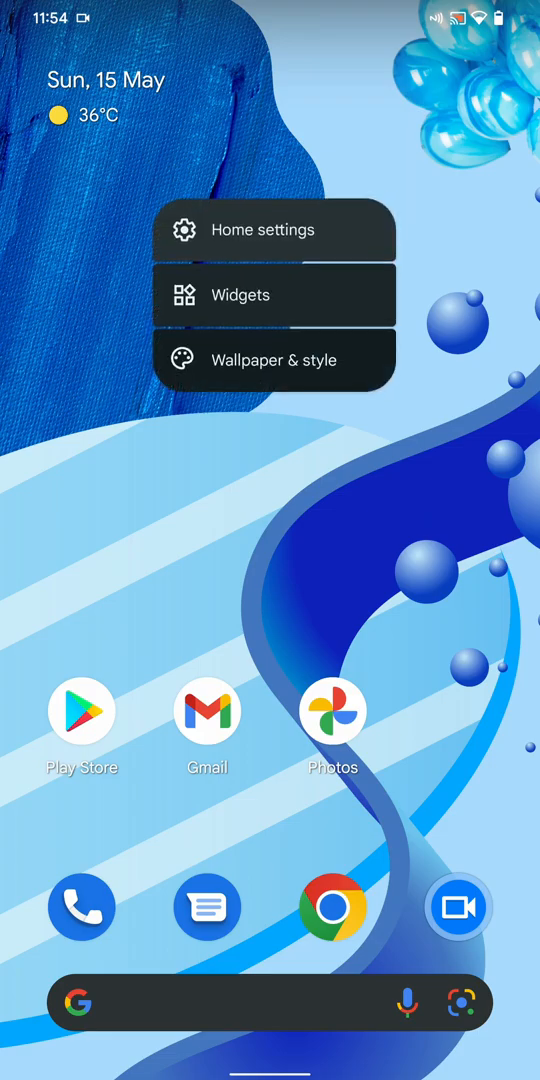
Look through the home screen settings and phone search options, then return home
left_click(258, 230)
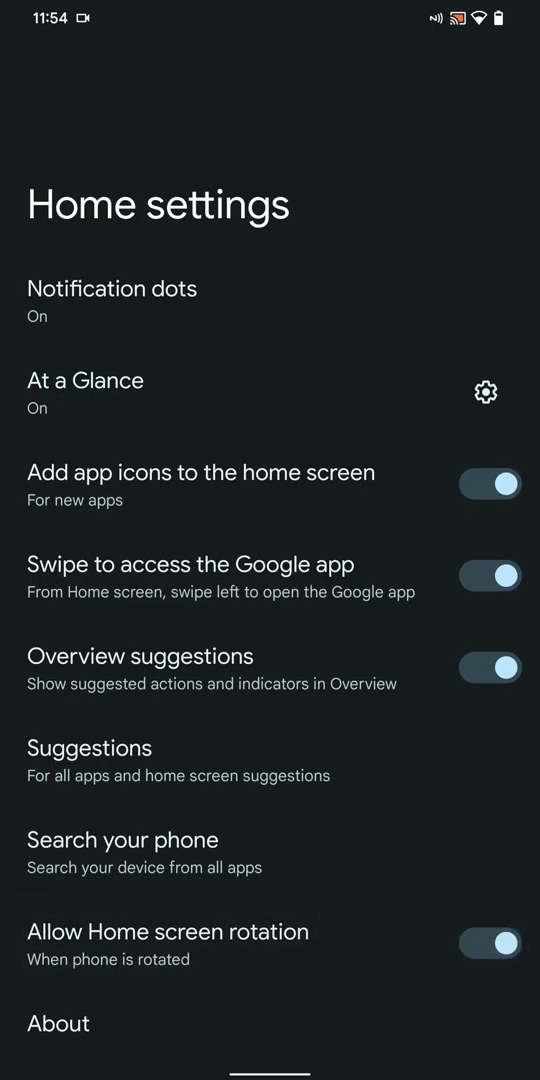
left_click(88, 748)
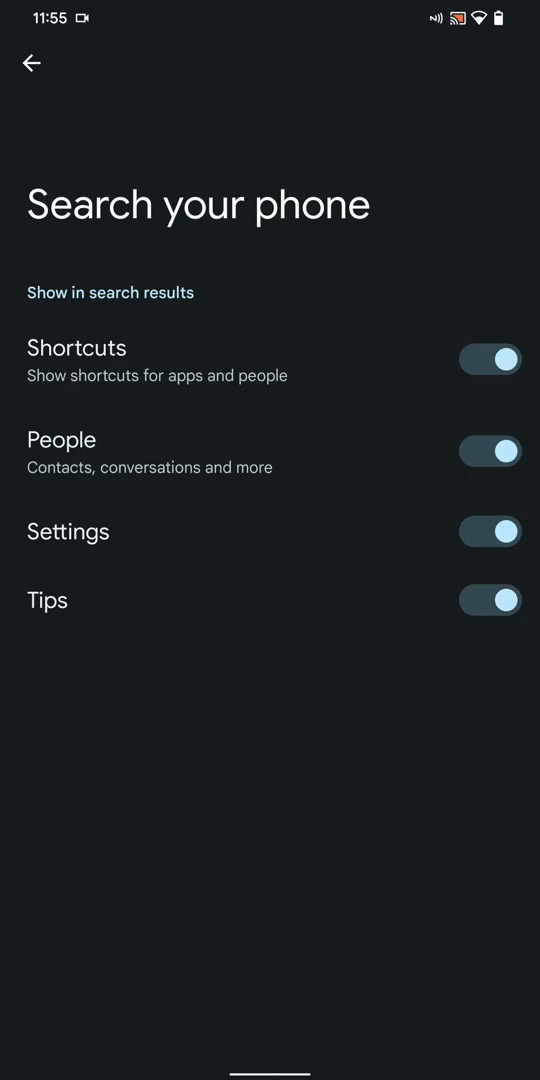
left_click(33, 62)
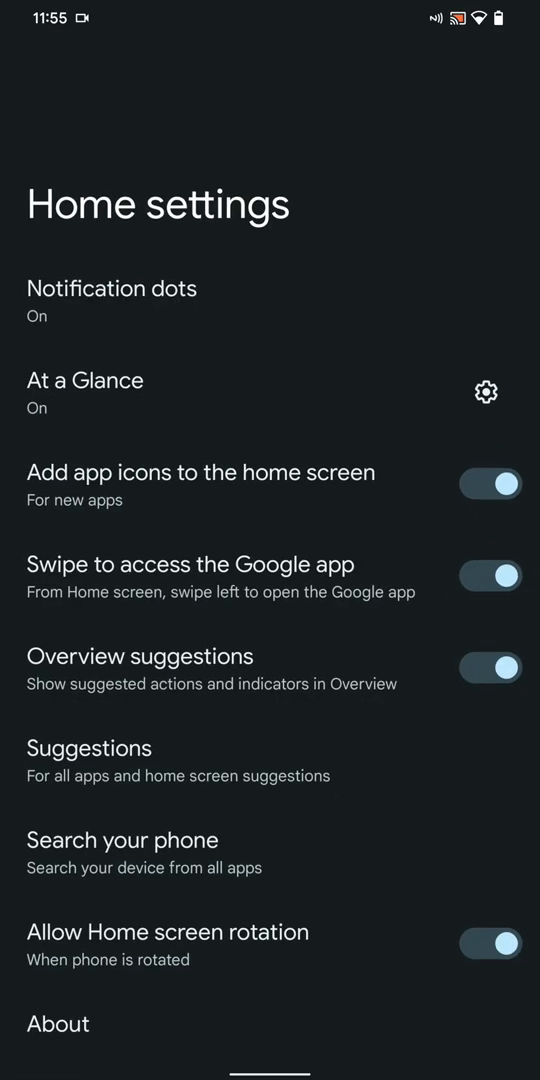
key("Back")
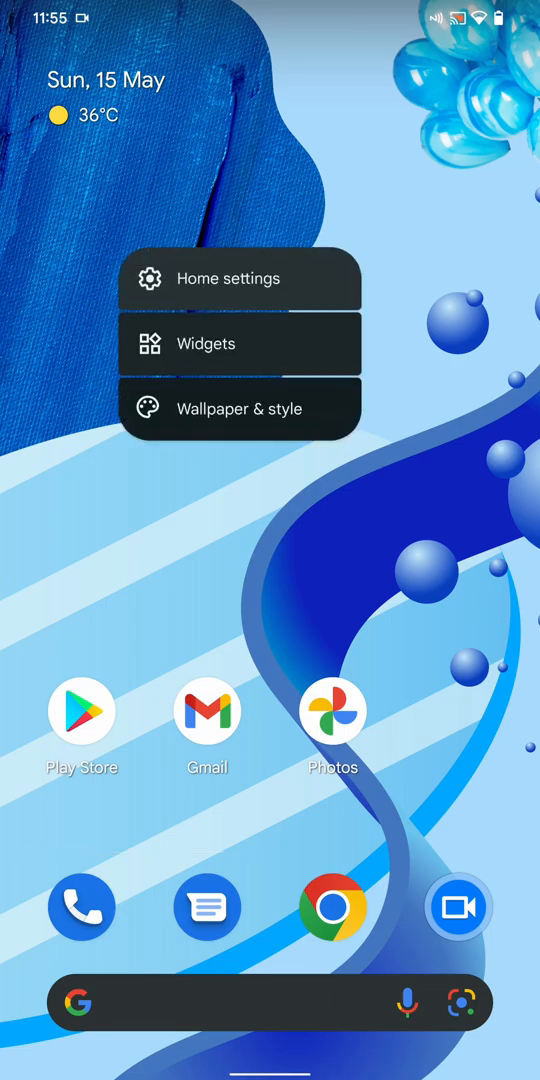
Browse the wallpapers and Basic colours palettes in Wallpaper & style
left_click(239, 408)
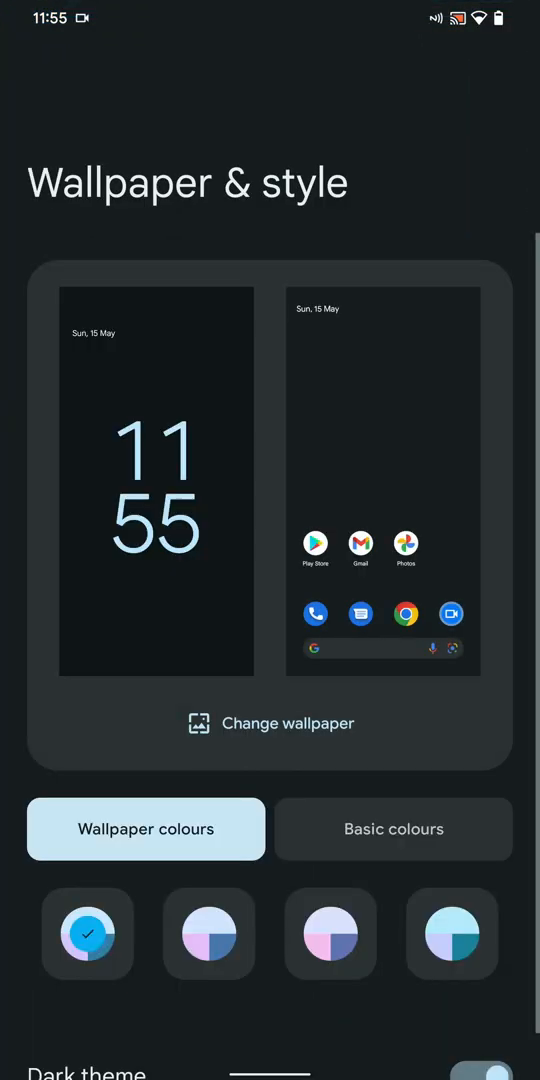
scroll("down", 3)
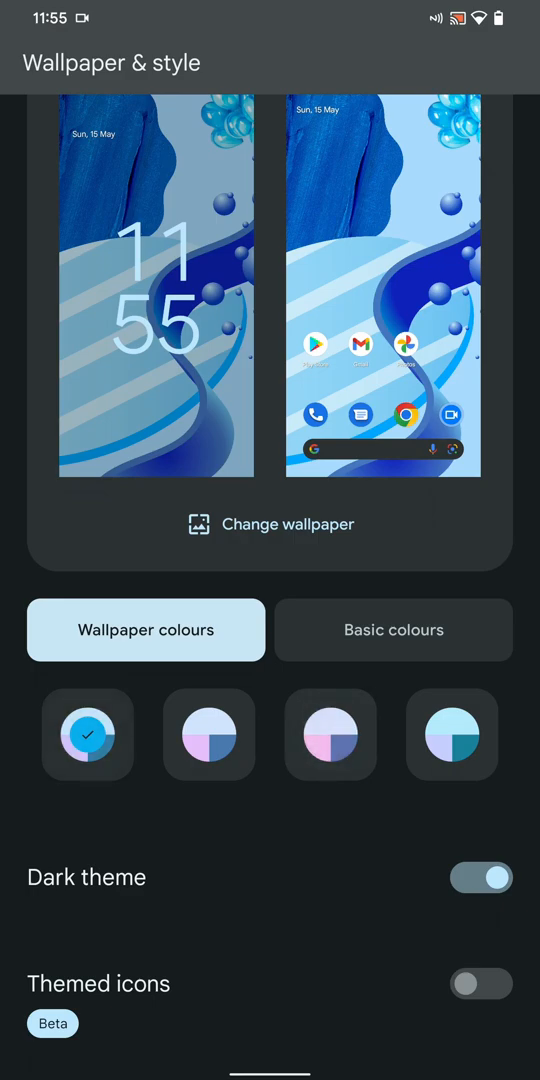
left_click(393, 630)
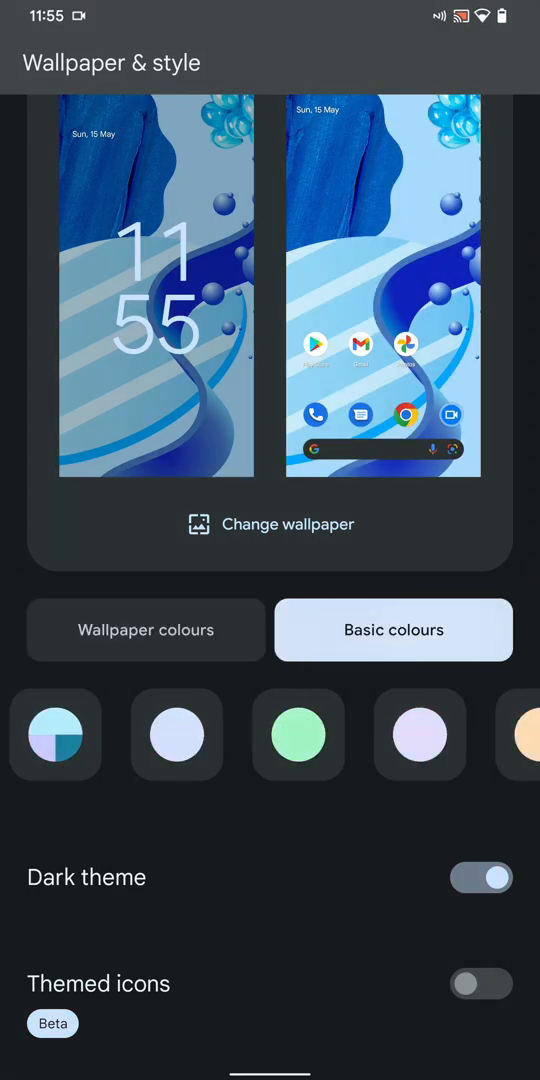
scroll("left", 3)
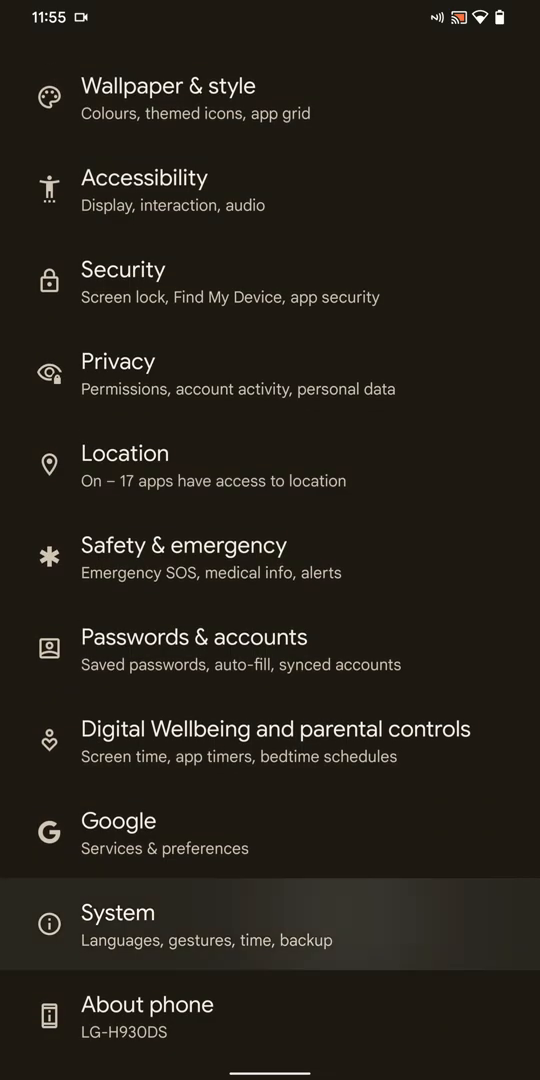
Reach the Gesture navigation gear settings via System, Gestures and System navigation
left_click(117, 925)
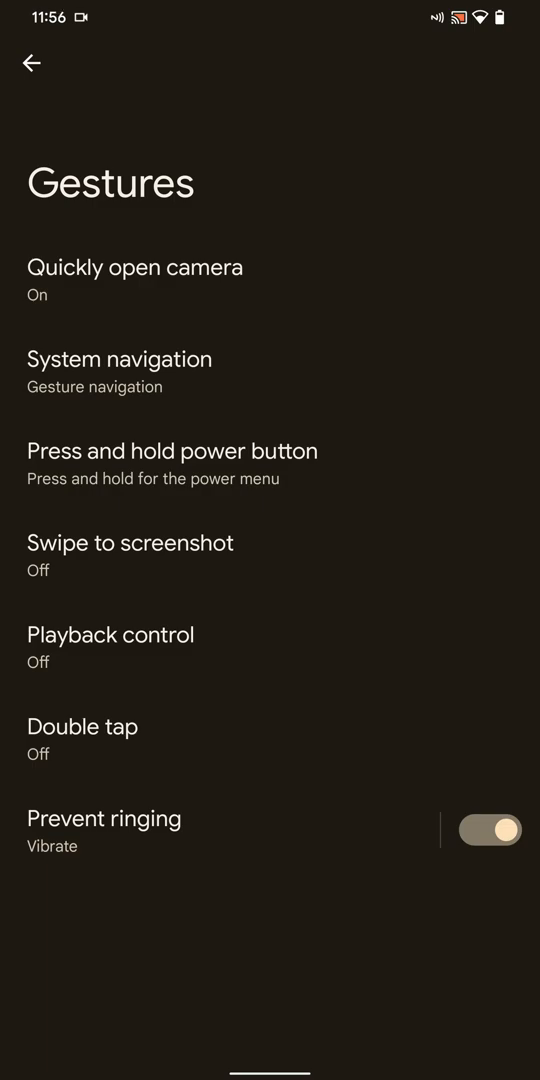
left_click(134, 267)
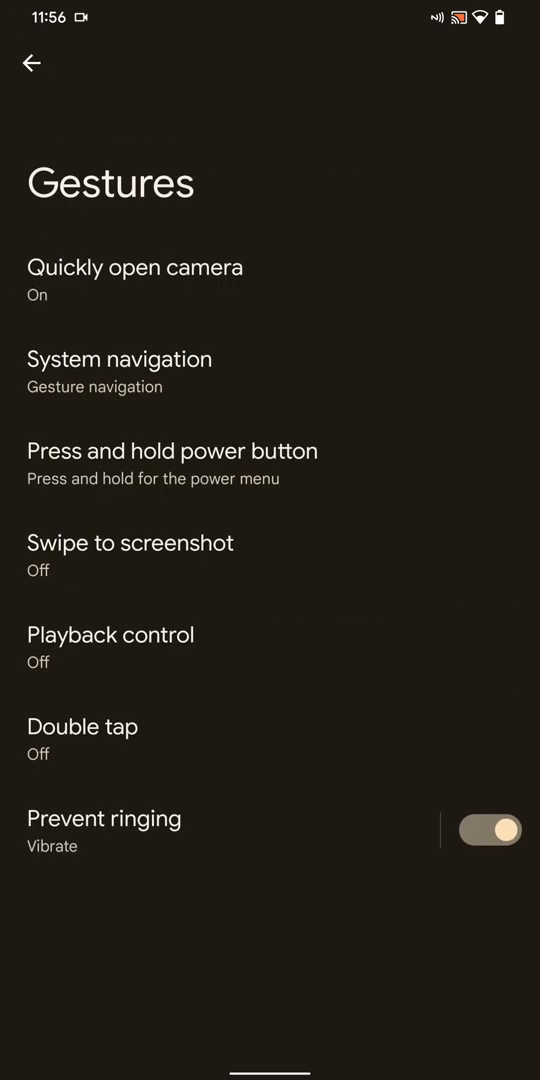
left_click(119, 359)
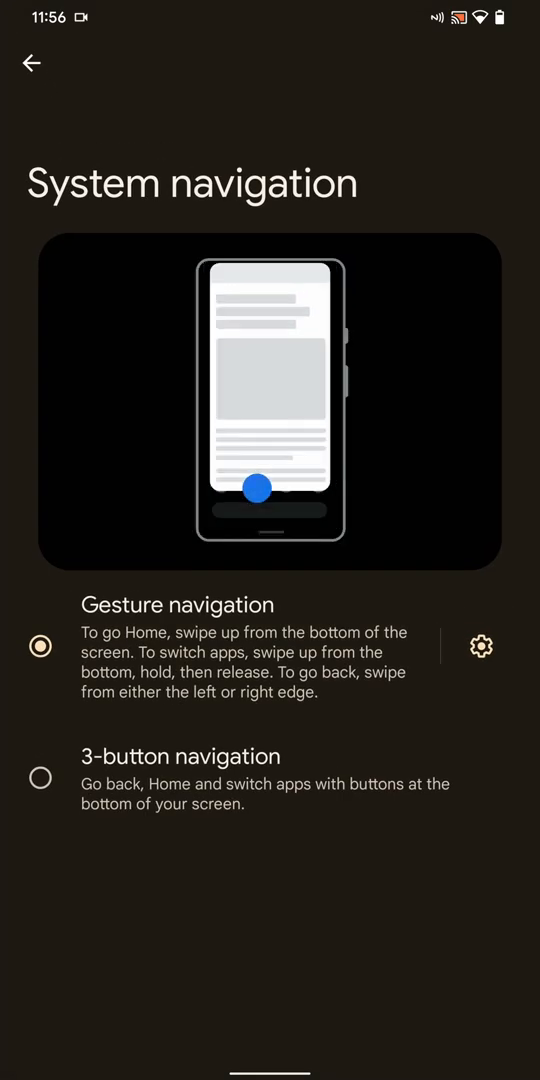
left_click(481, 645)
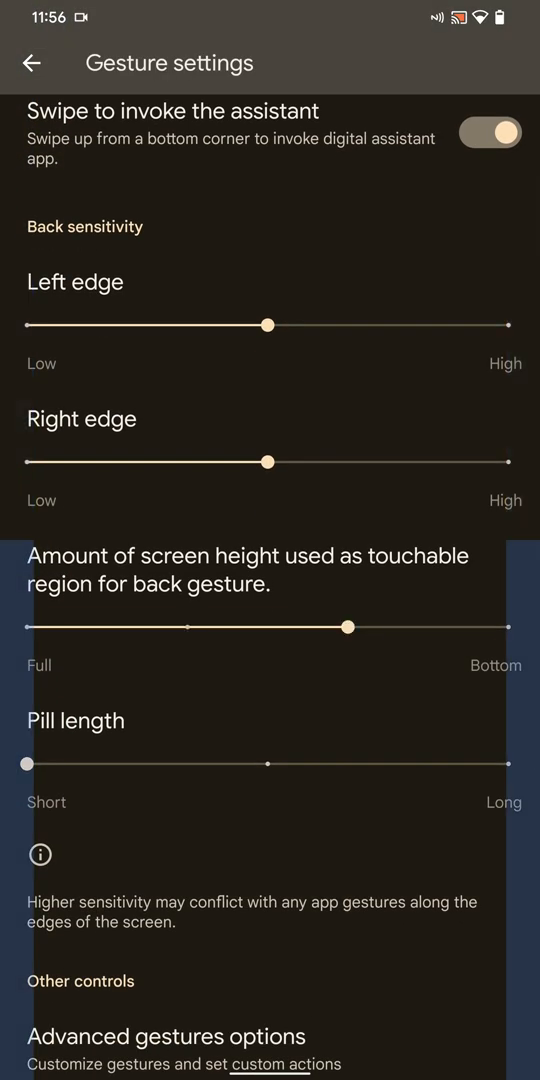
Widen the back gesture's touchable region toward Full and set pill length to Short
left_click_drag(347, 627, 186, 627)
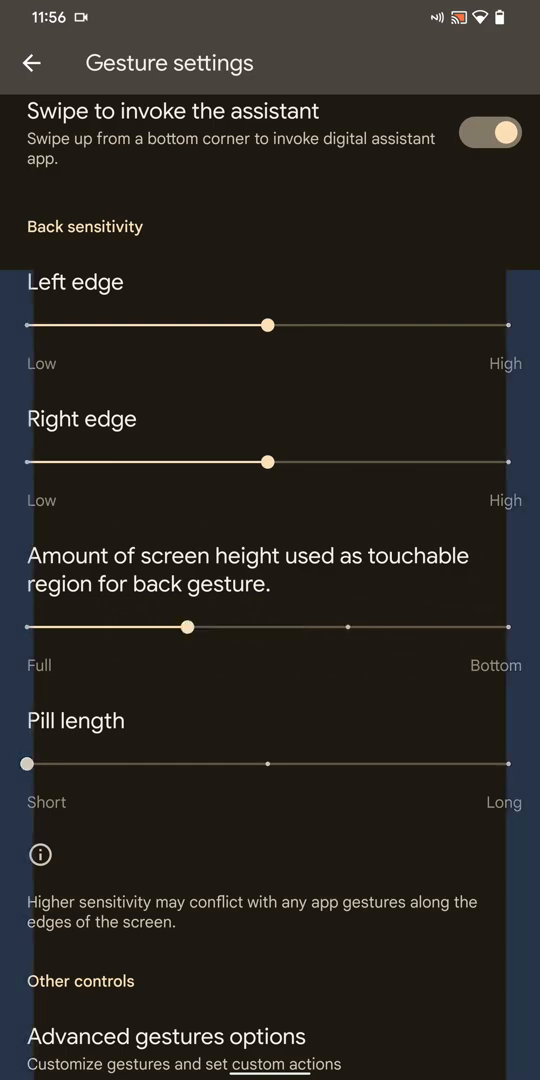
scroll("down", 3)
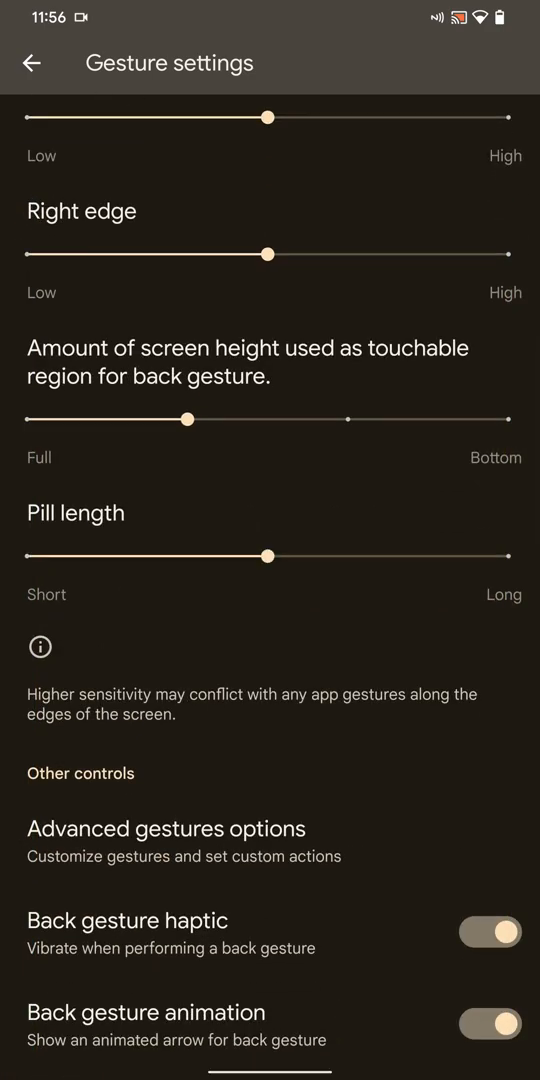
left_click_drag(268, 556, 27, 556)
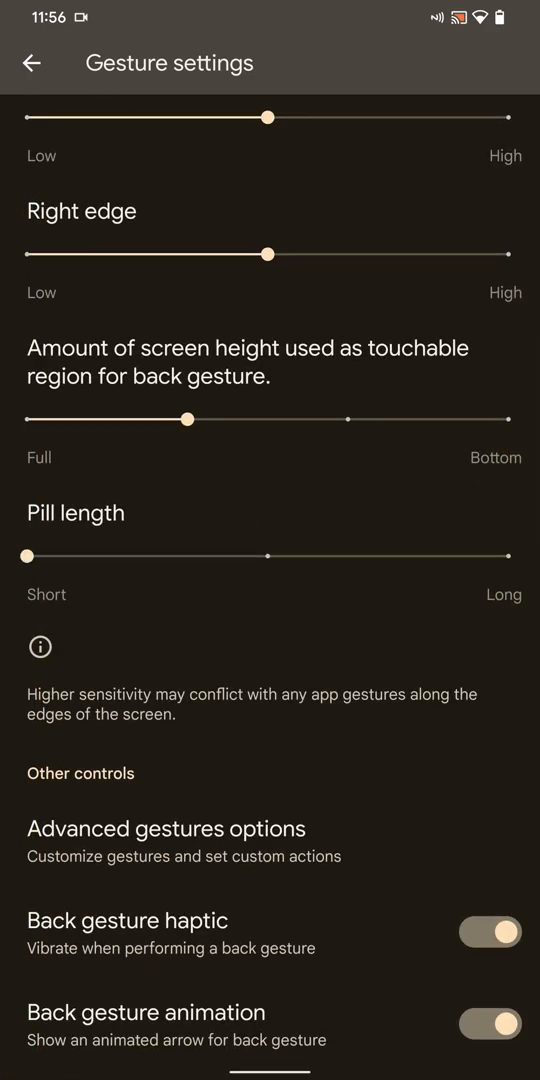
Scroll through Other controls and open the Advanced gestures options
scroll("down", 3)
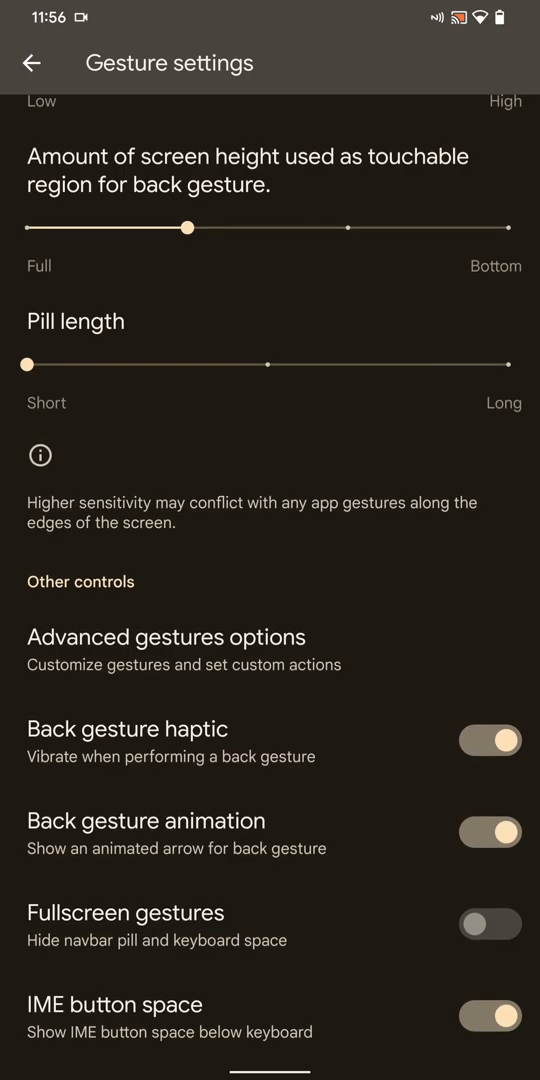
scroll("down", 3)
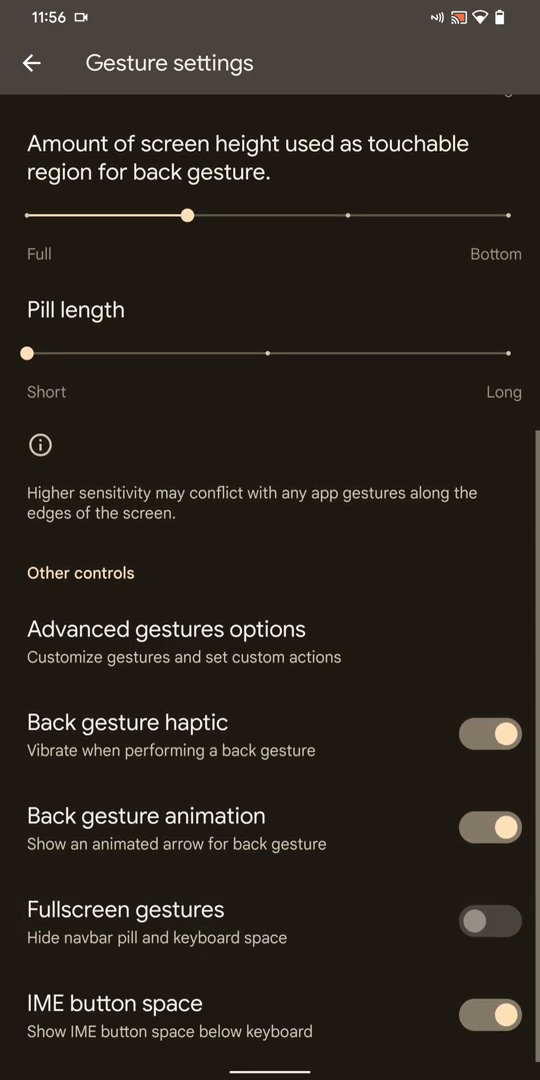
scroll("down", 3)
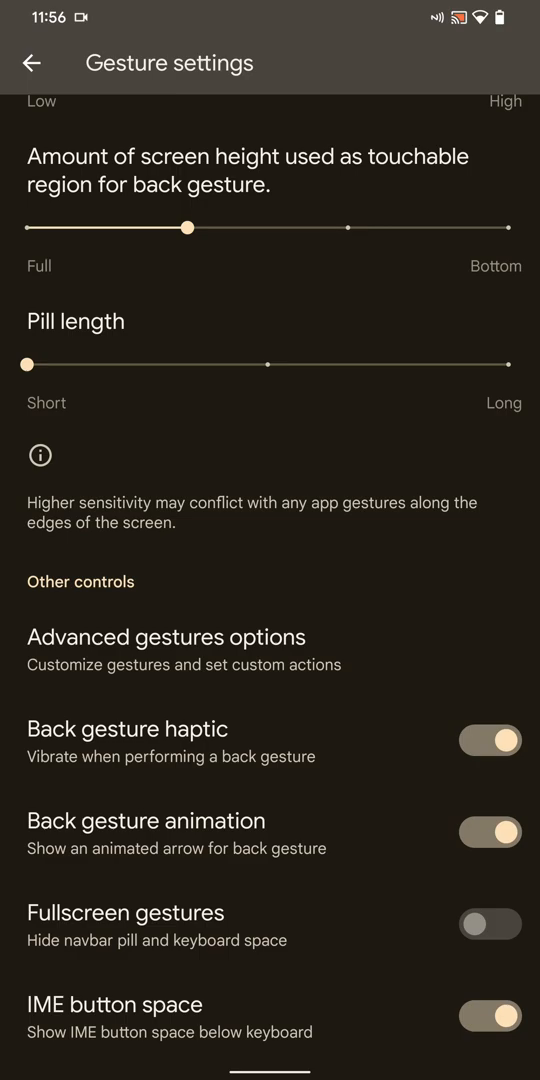
left_click(165, 637)
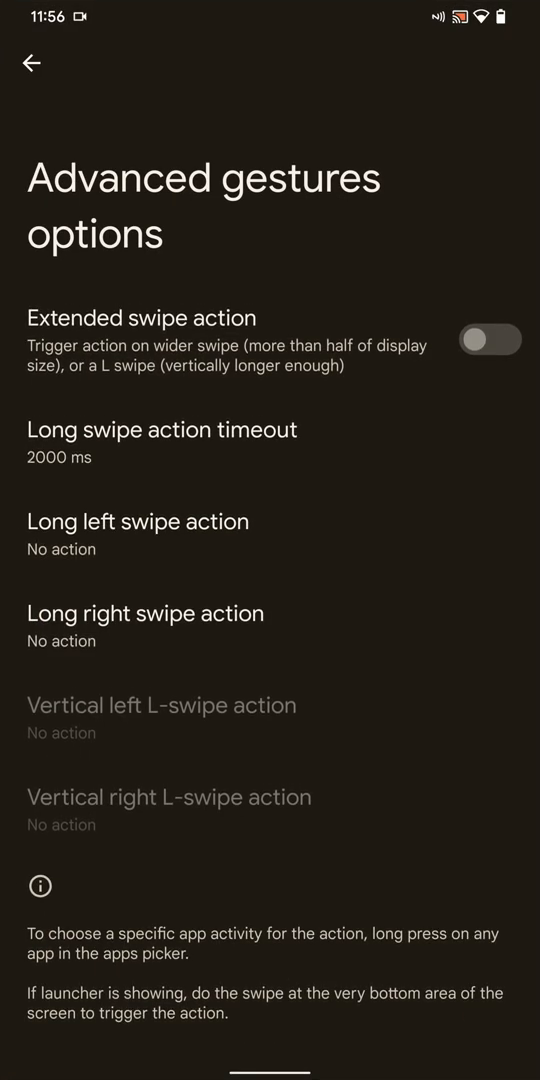
Enable three-finger Swipe to screenshot and look at the Double tap option
left_click(30, 61)
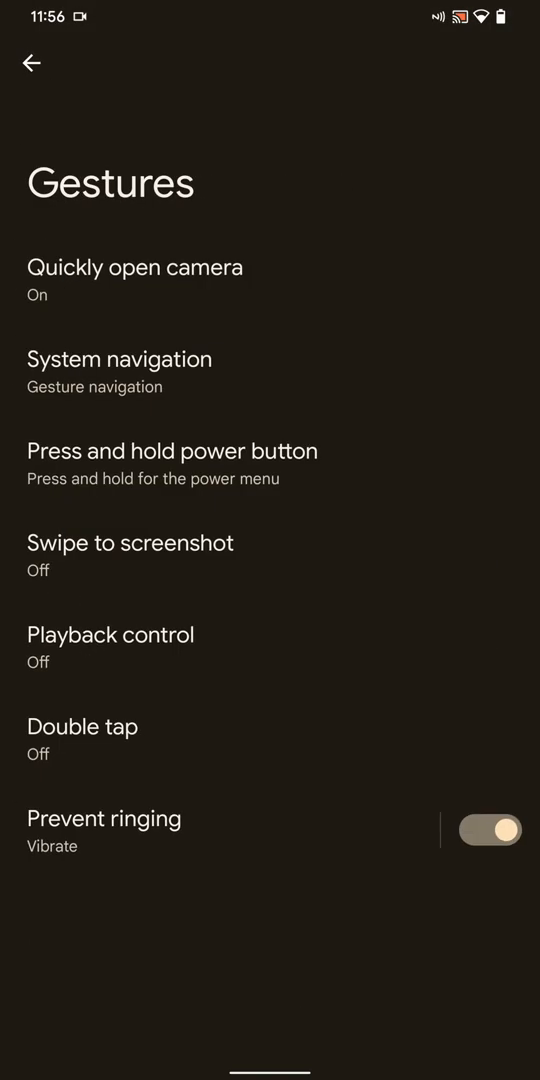
left_click(172, 451)
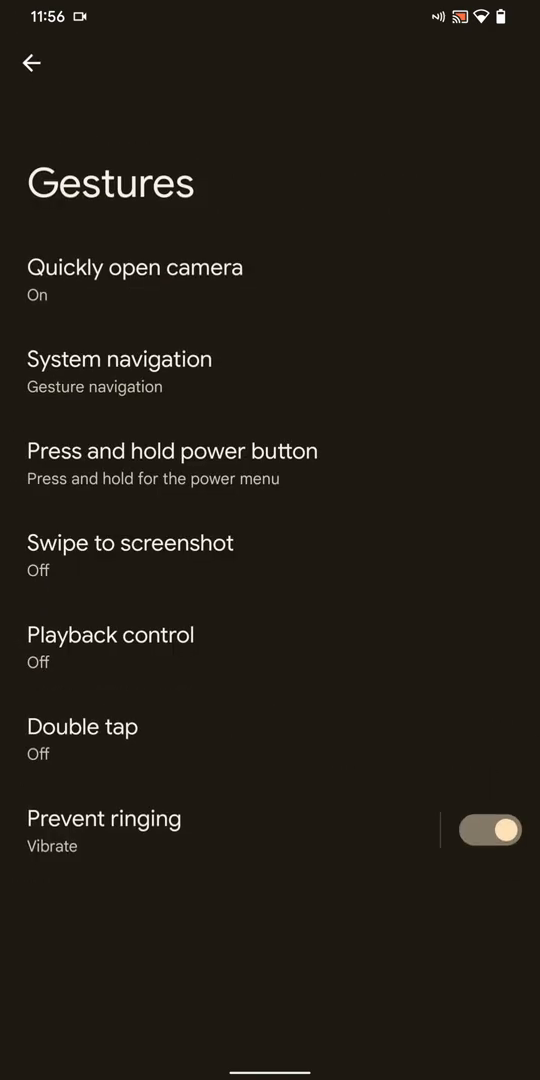
left_click(129, 543)
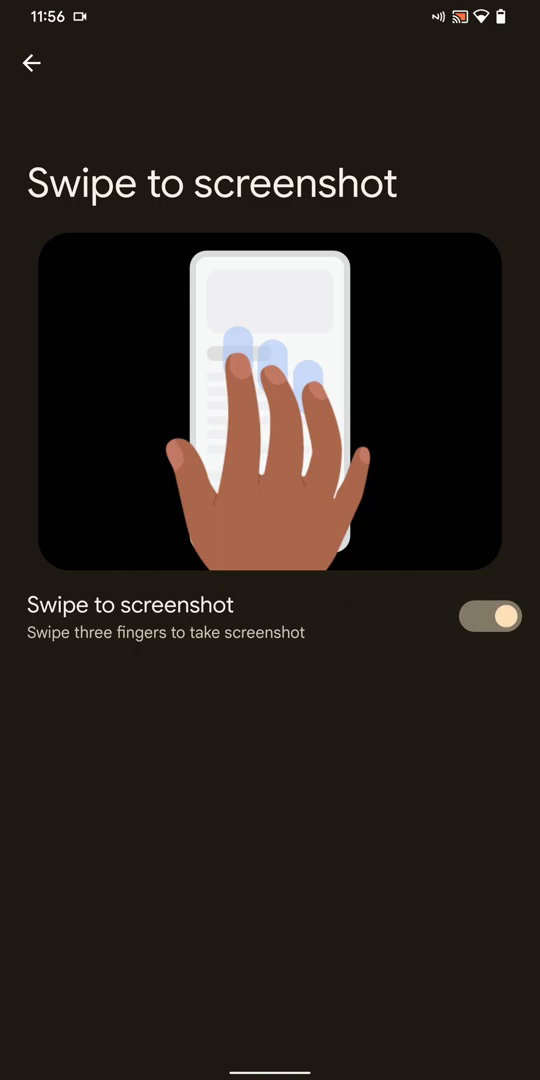
left_click(32, 63)
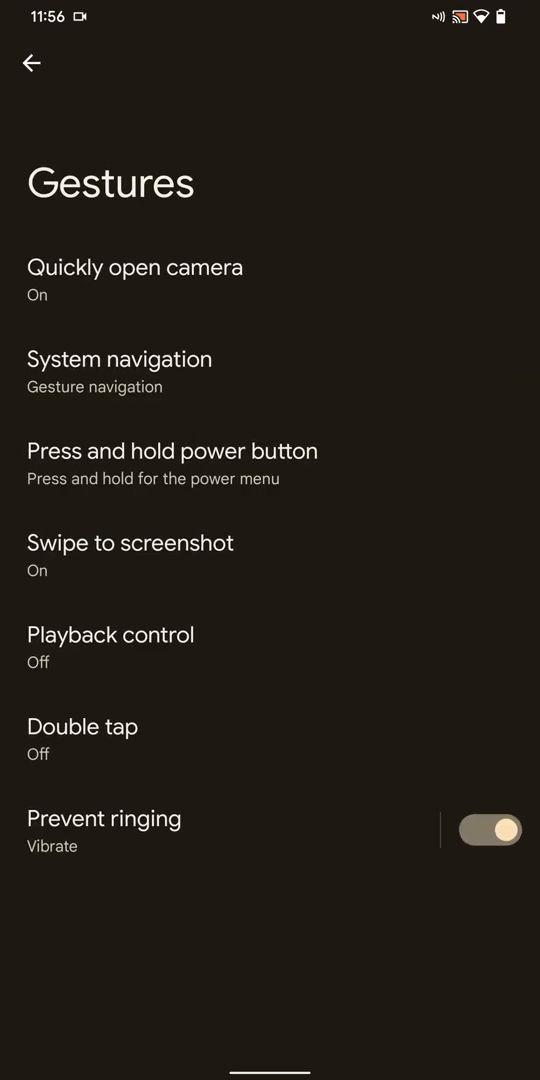
left_click(110, 634)
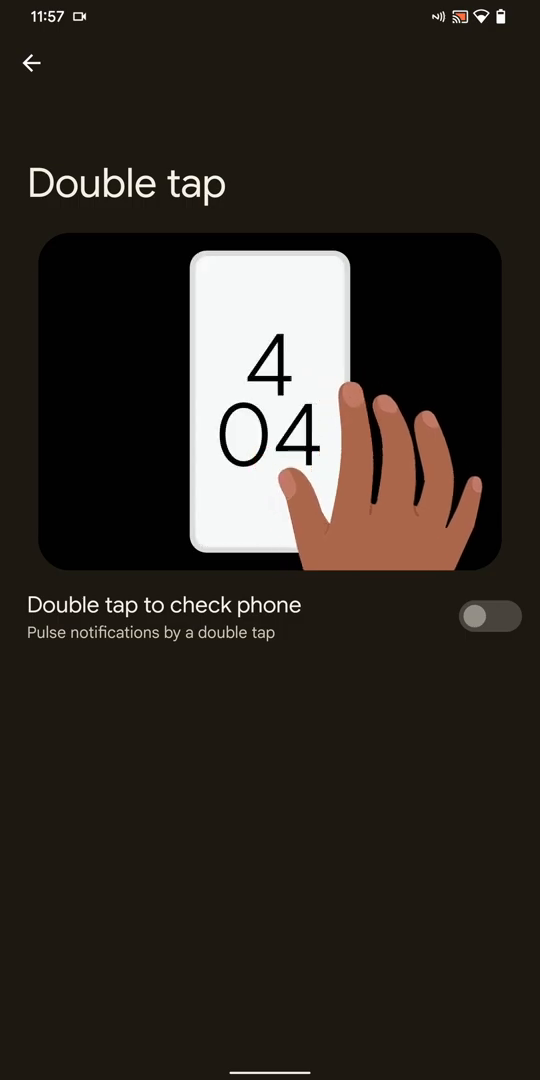
left_click(32, 63)
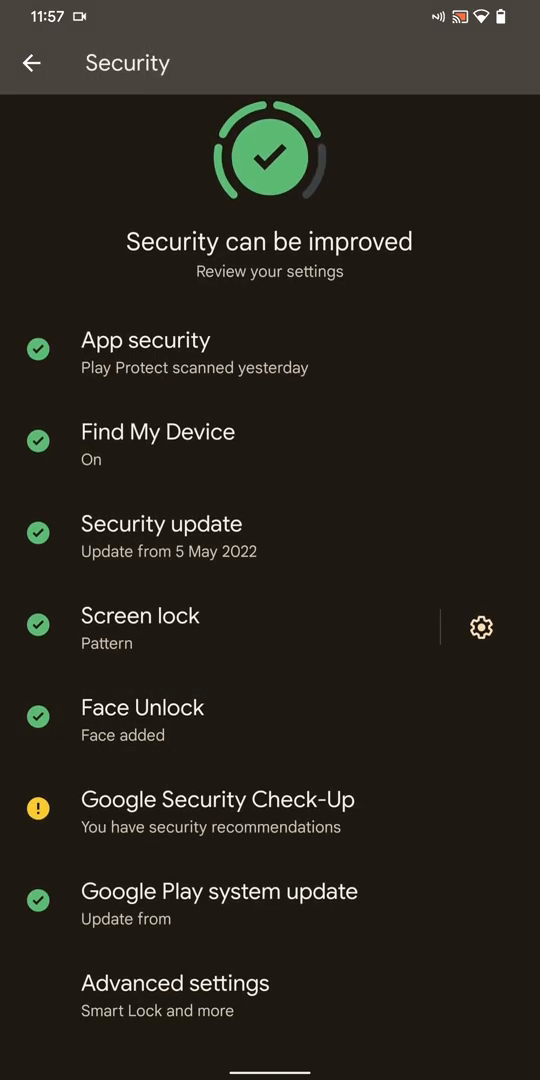
Return to the main Settings list and open Display
left_click(34, 62)
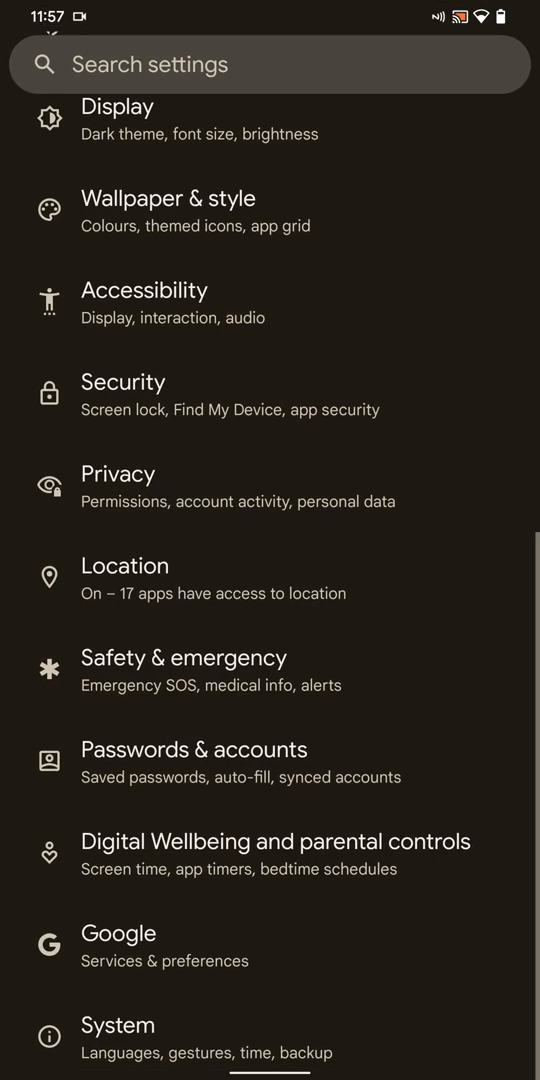
scroll("down", 3)
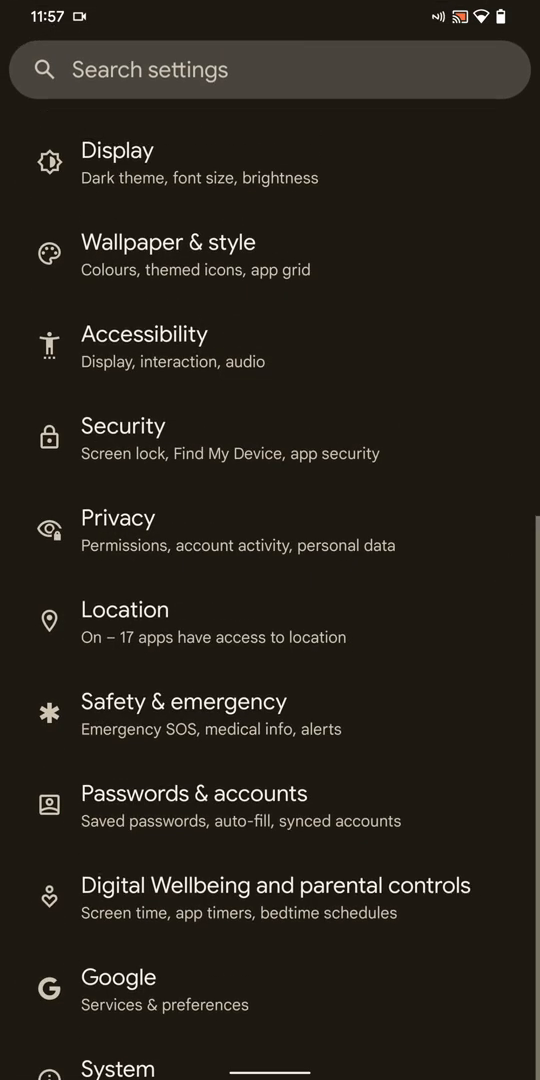
scroll("down", 3)
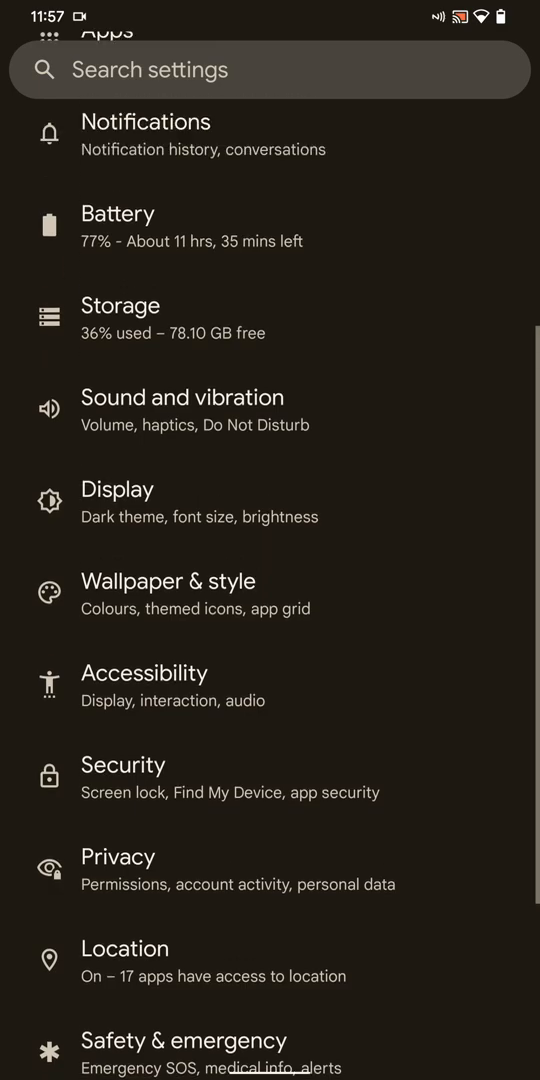
left_click(117, 489)
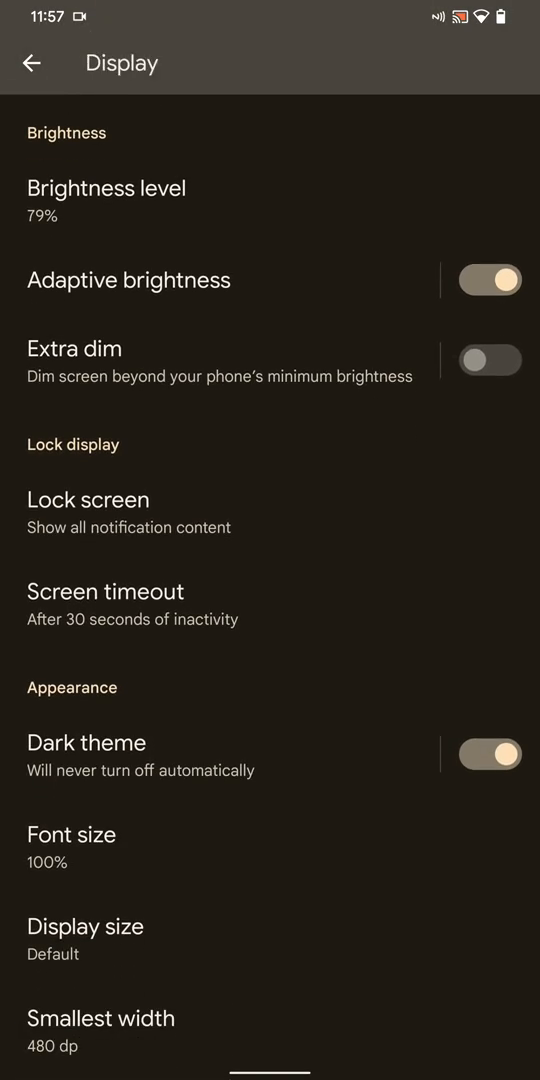
Toggle Extra dim on then off and scroll down to Night Light
left_click(491, 360)
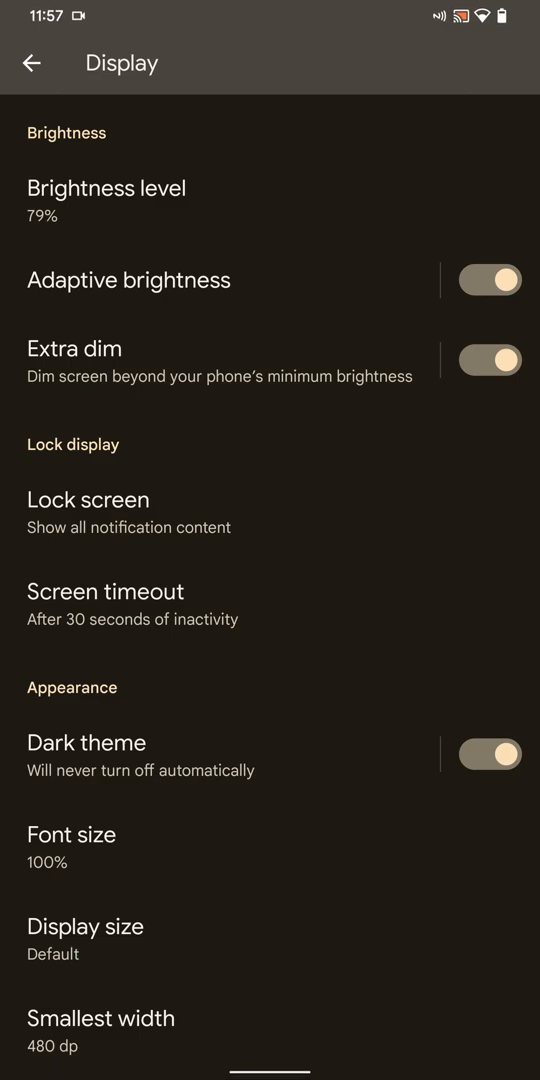
left_click(490, 360)
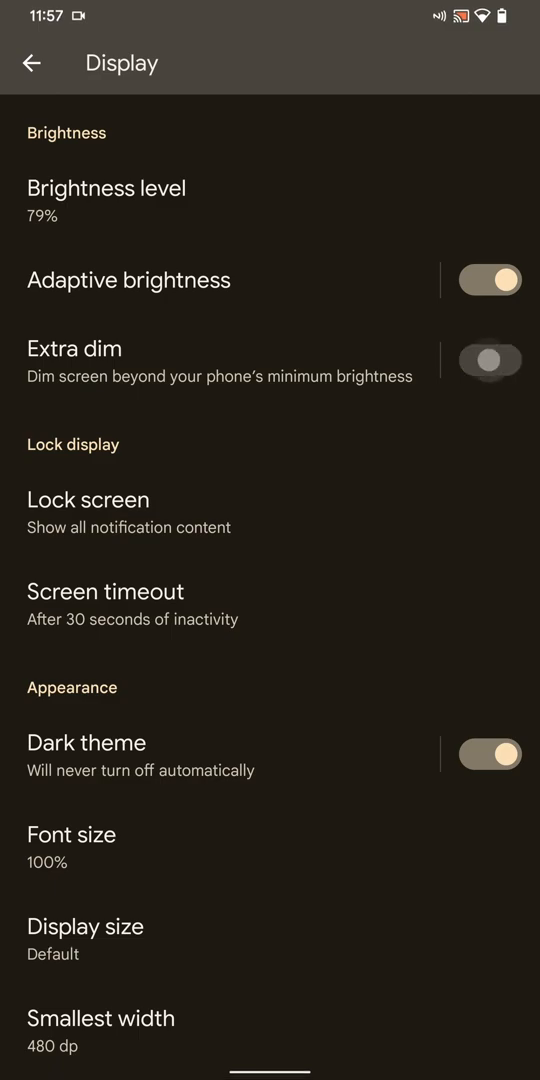
scroll("down", 3)
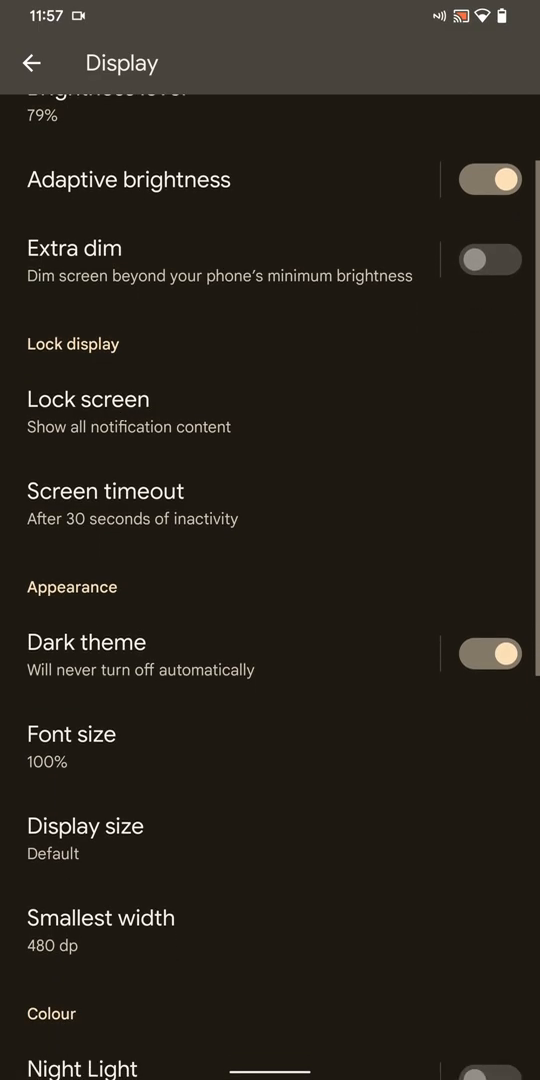
scroll("down", 3)
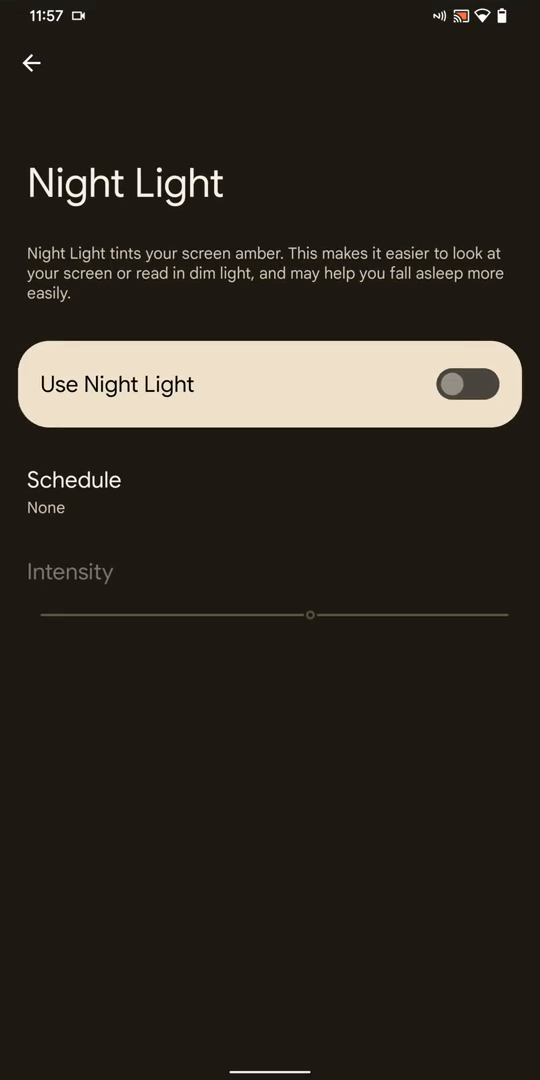
Switch Night Light on, vary its intensity, and settle at about a quarter
left_click(465, 383)
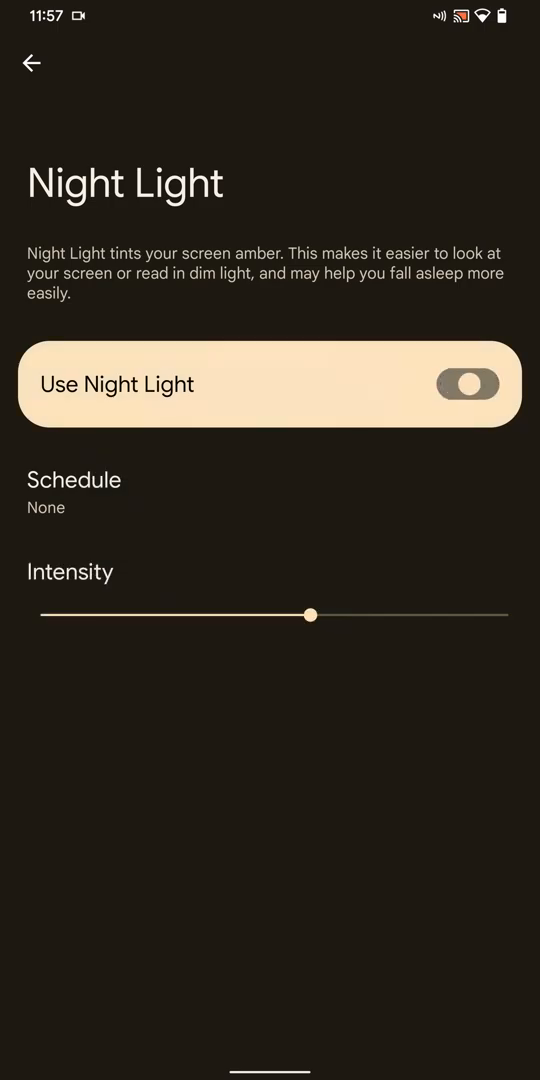
left_click_drag(310, 615, 186, 615)
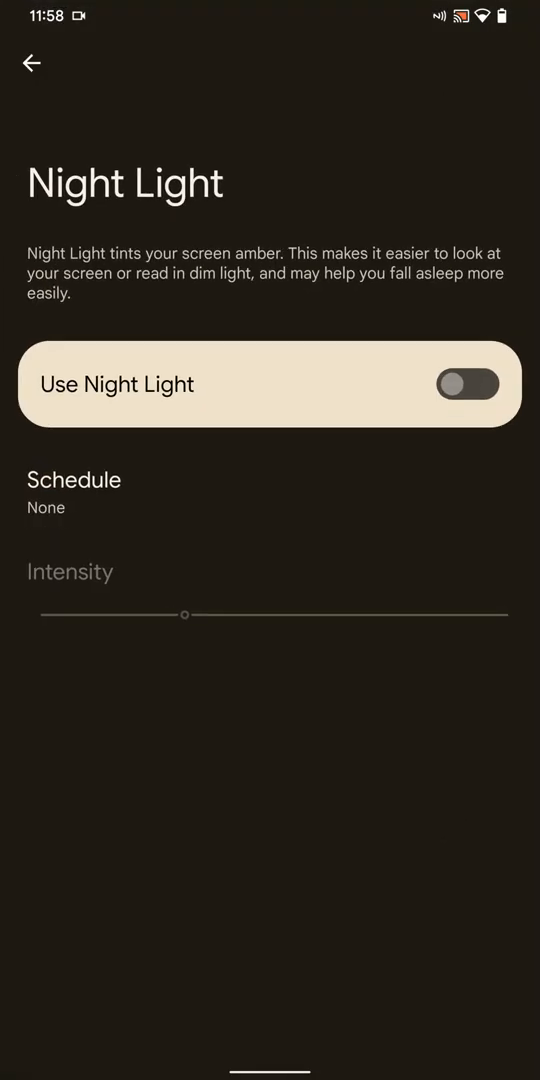
left_click(478, 384)
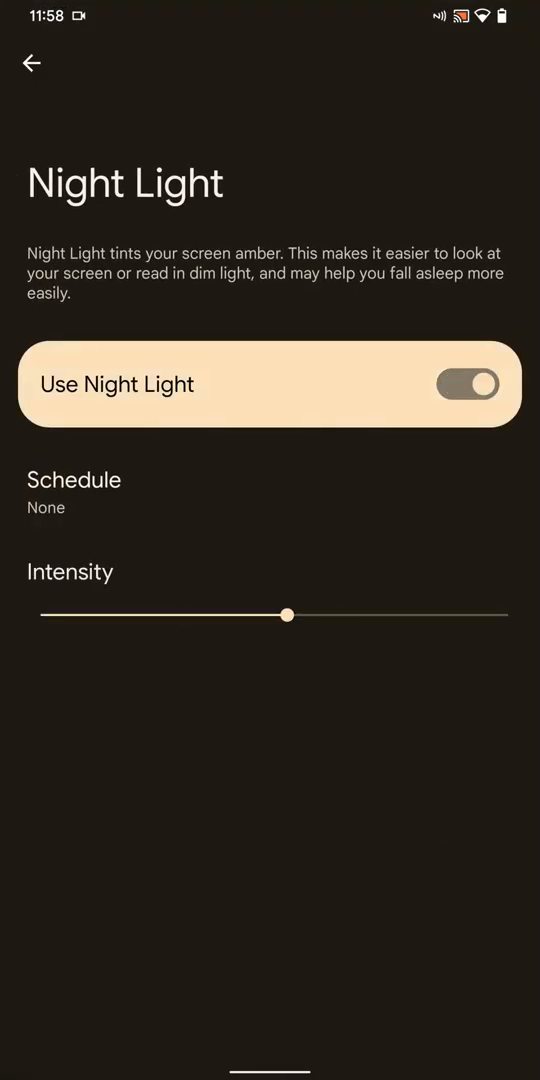
left_click_drag(288, 615, 475, 615)
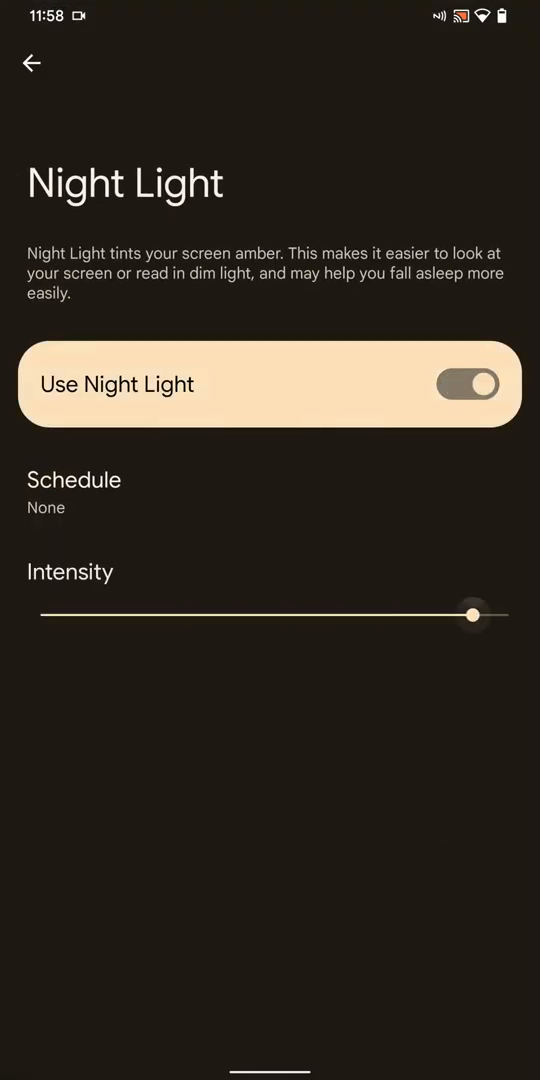
left_click_drag(474, 615, 166, 615)
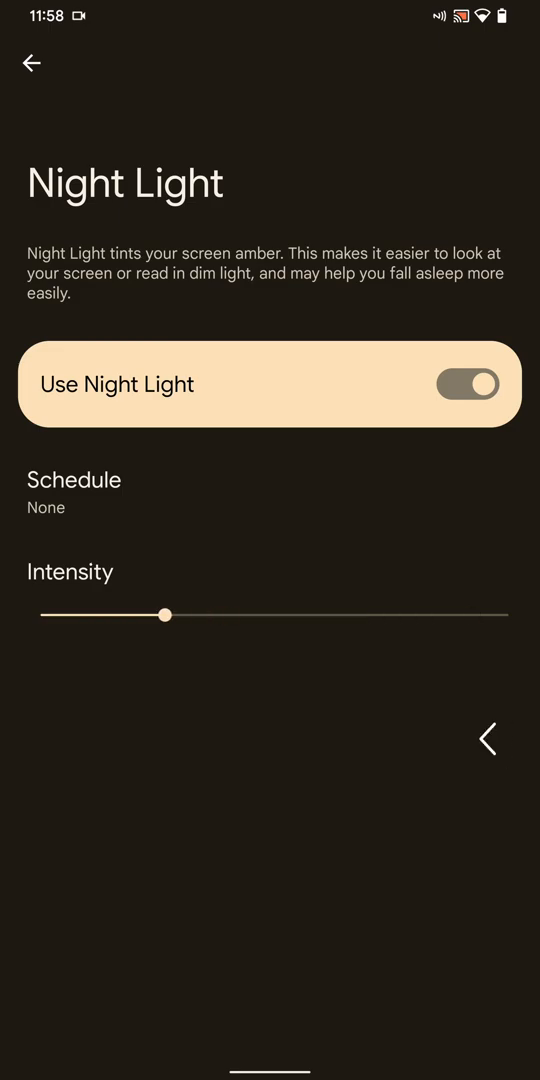
left_click(32, 63)
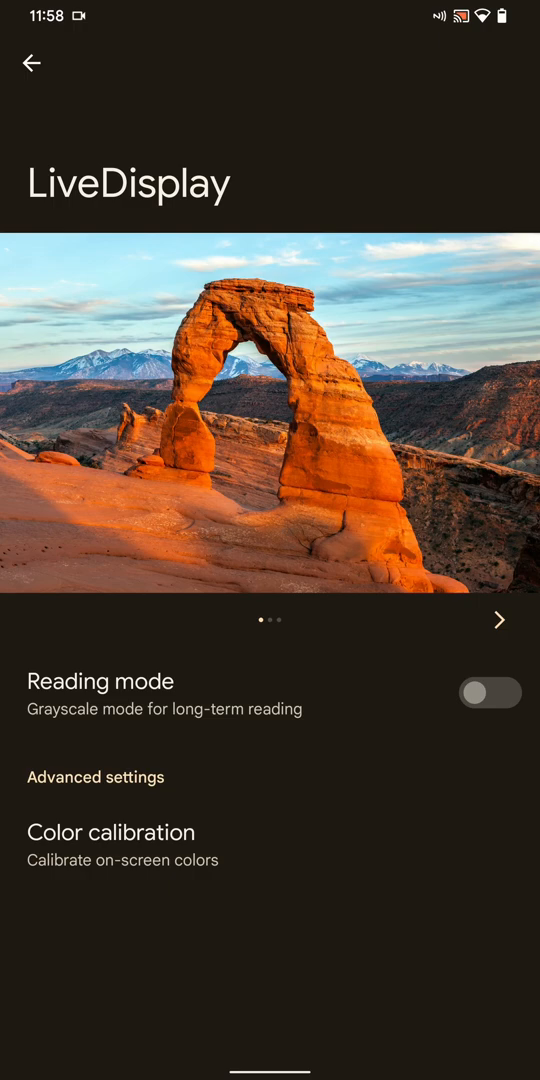
Turn grayscale Reading mode on then off, and go back to Display
left_click(111, 832)
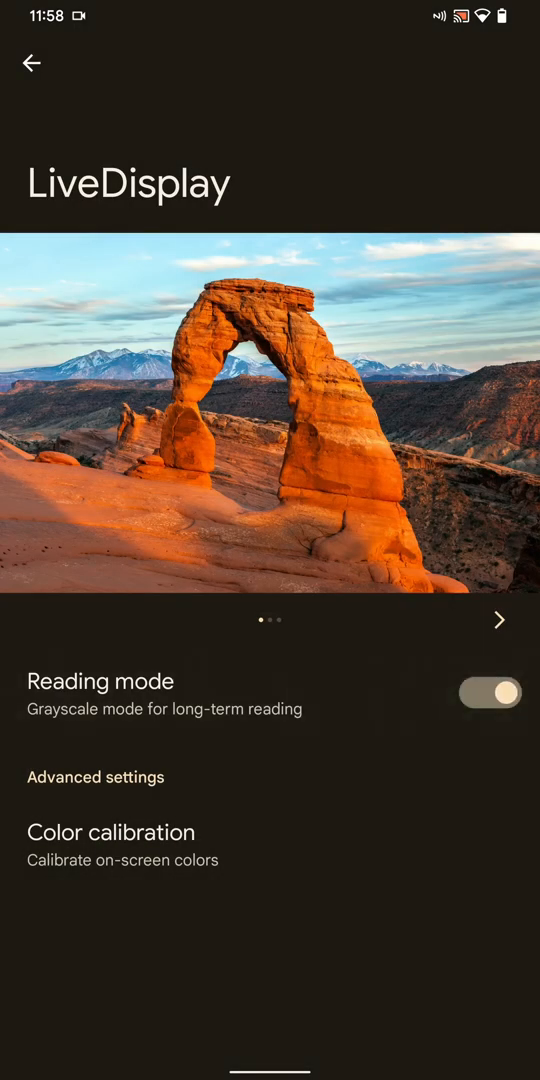
left_click(490, 692)
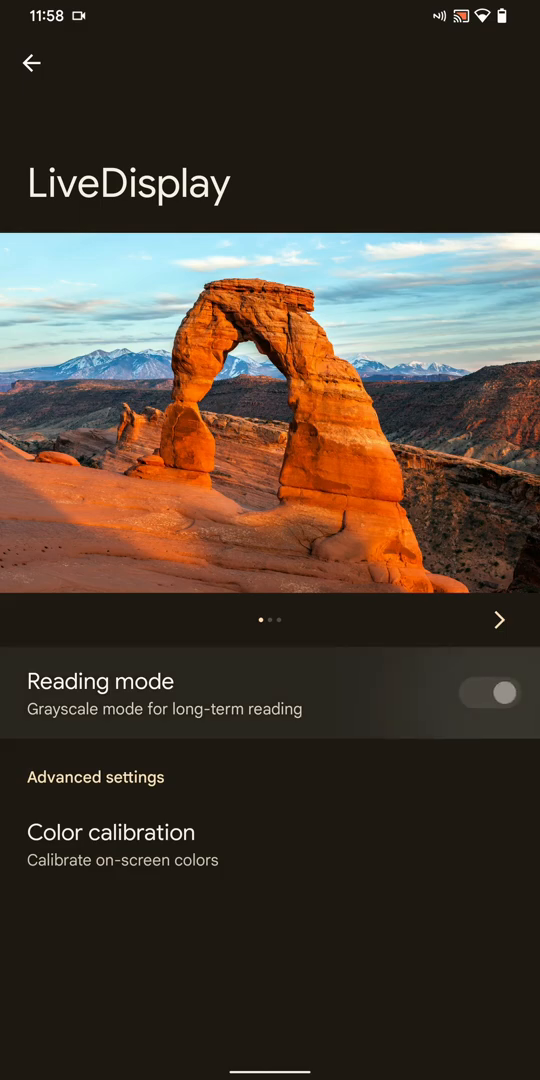
left_click(31, 62)
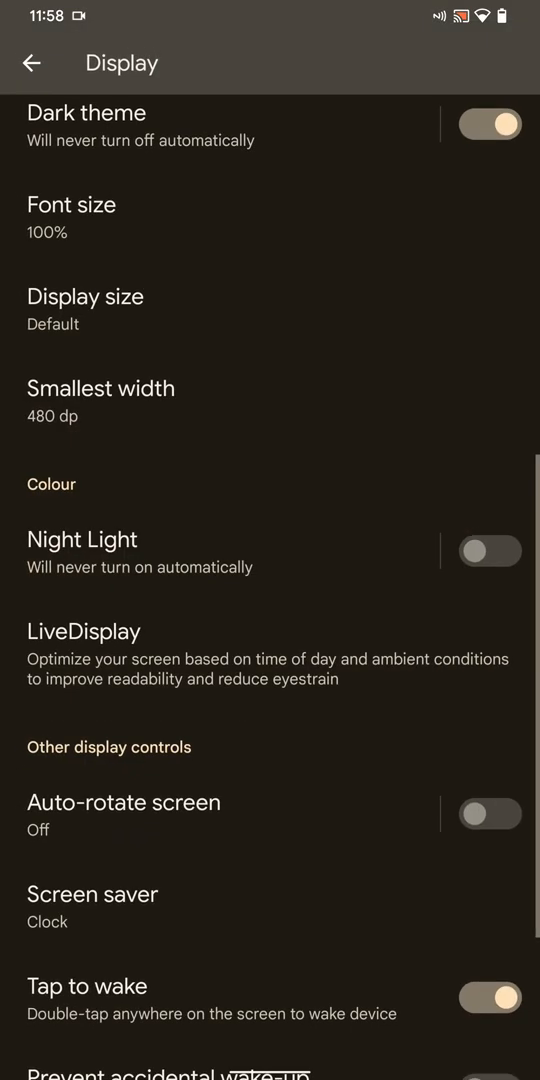
scroll("down", 3)
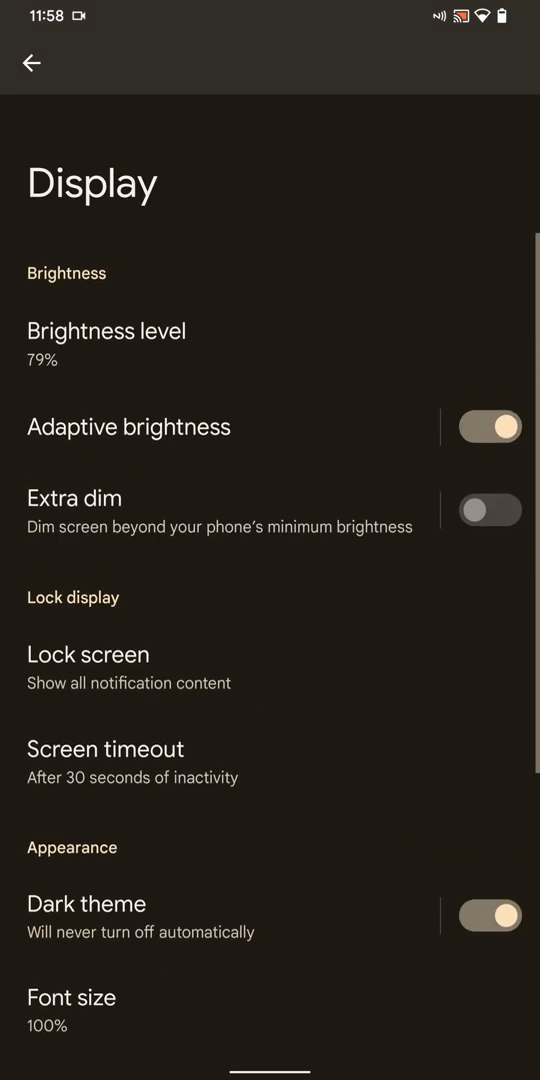
Turn on Always show time and info in Lock screen settings, then go back
left_click(88, 654)
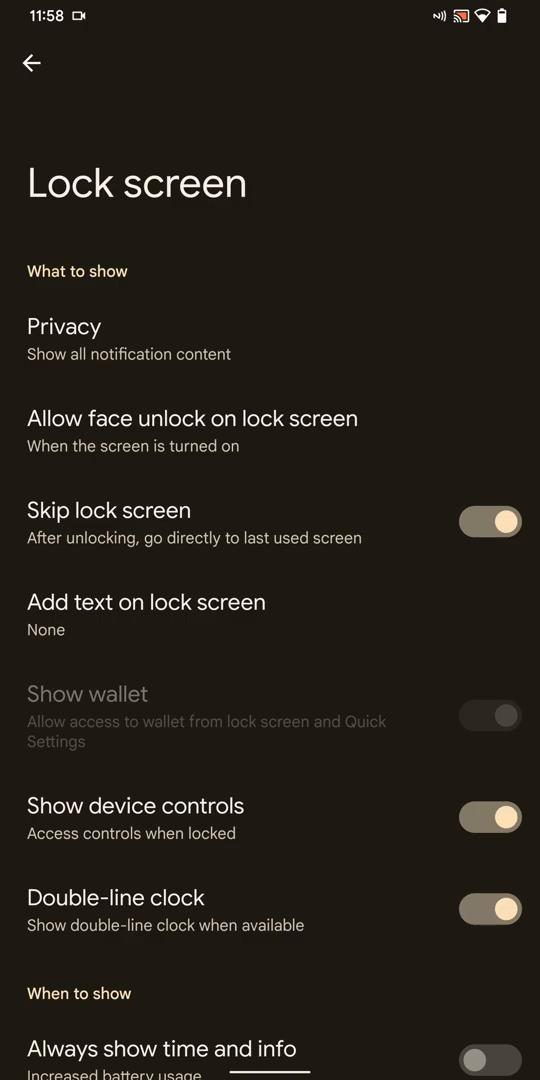
left_click(192, 418)
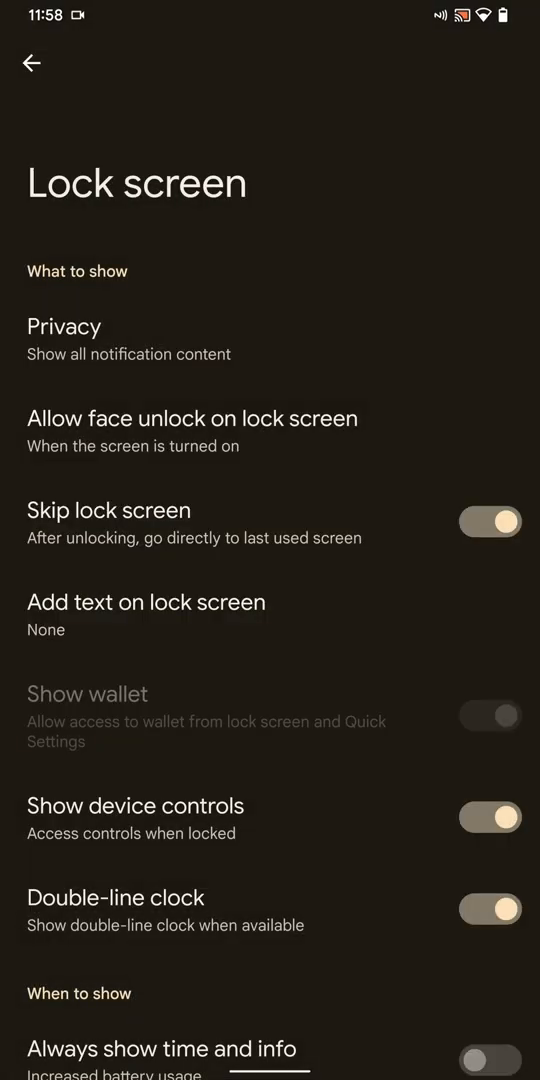
scroll("down", 3)
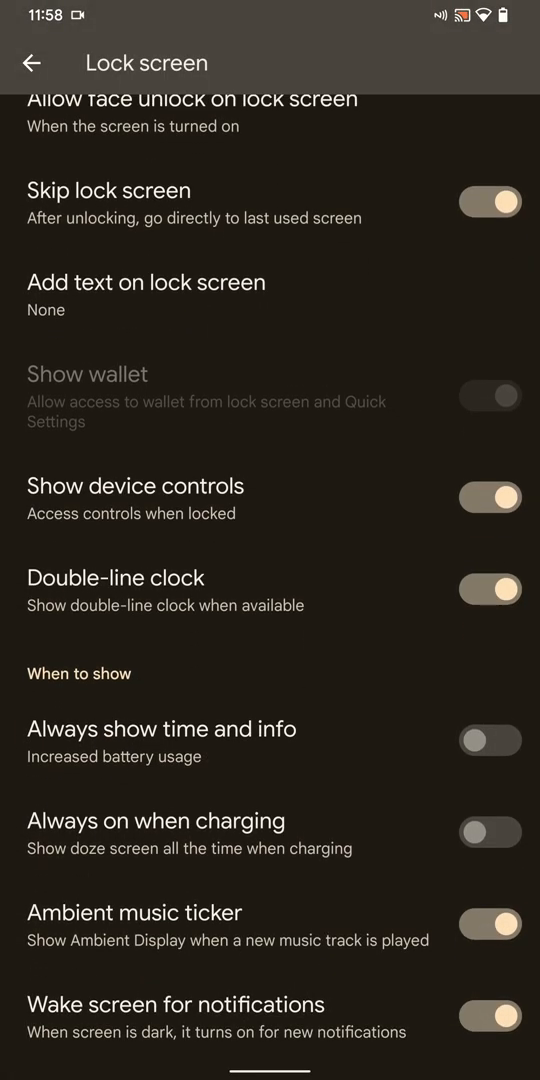
left_click(490, 740)
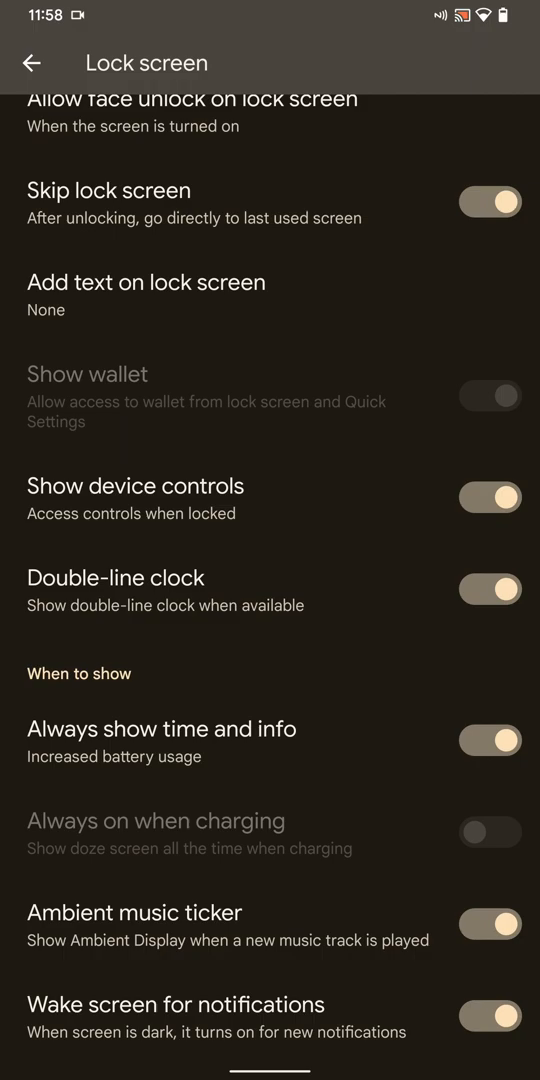
left_click(30, 62)
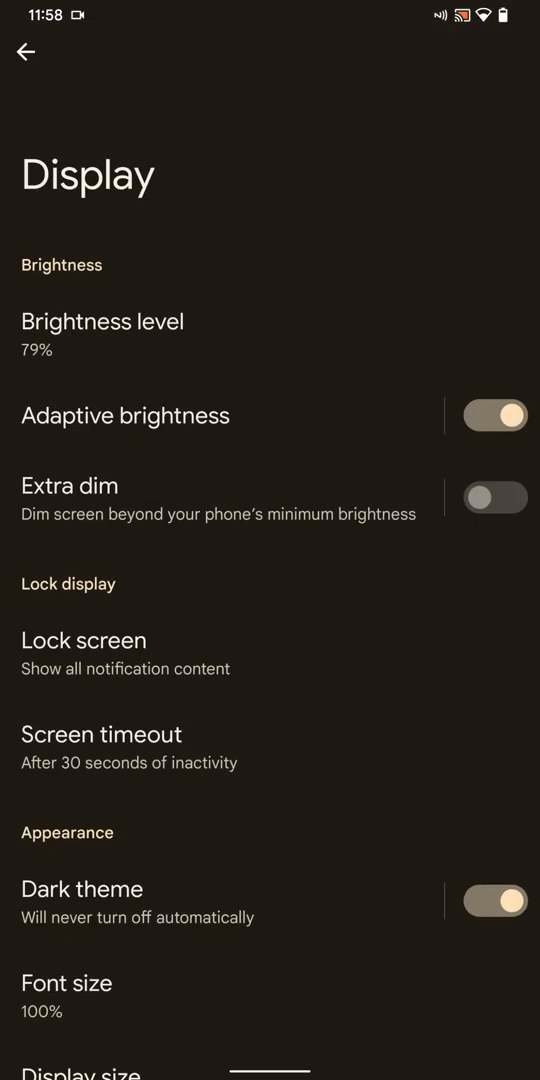
Leave Display and scroll through the main Settings list
scroll("down", 3)
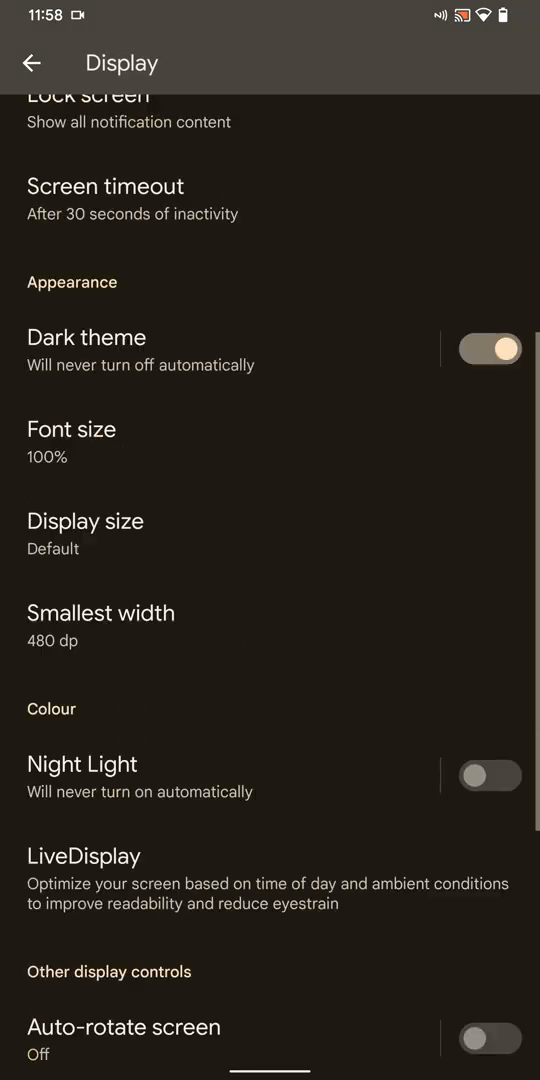
left_click(32, 62)
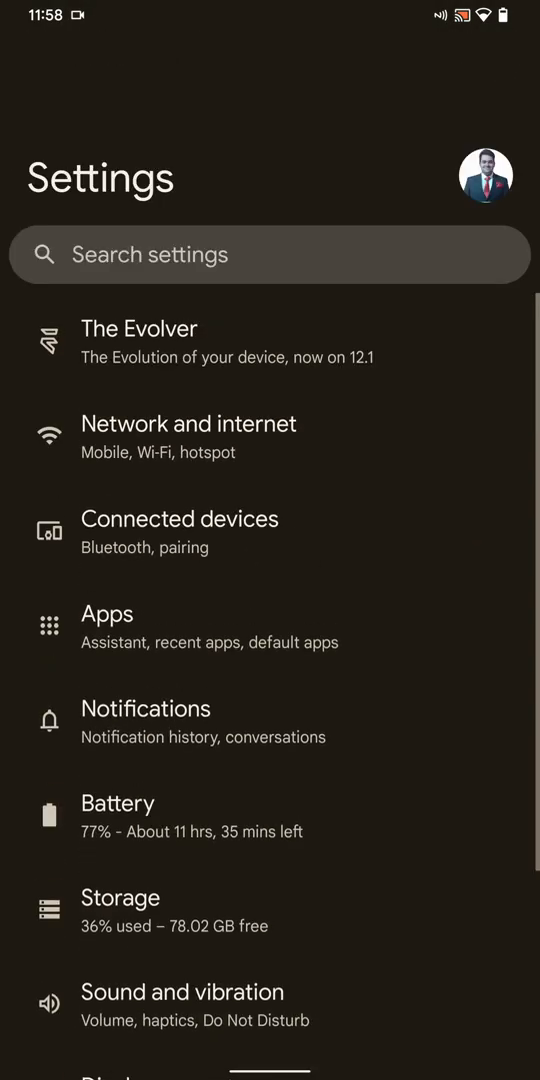
scroll("up", 3)
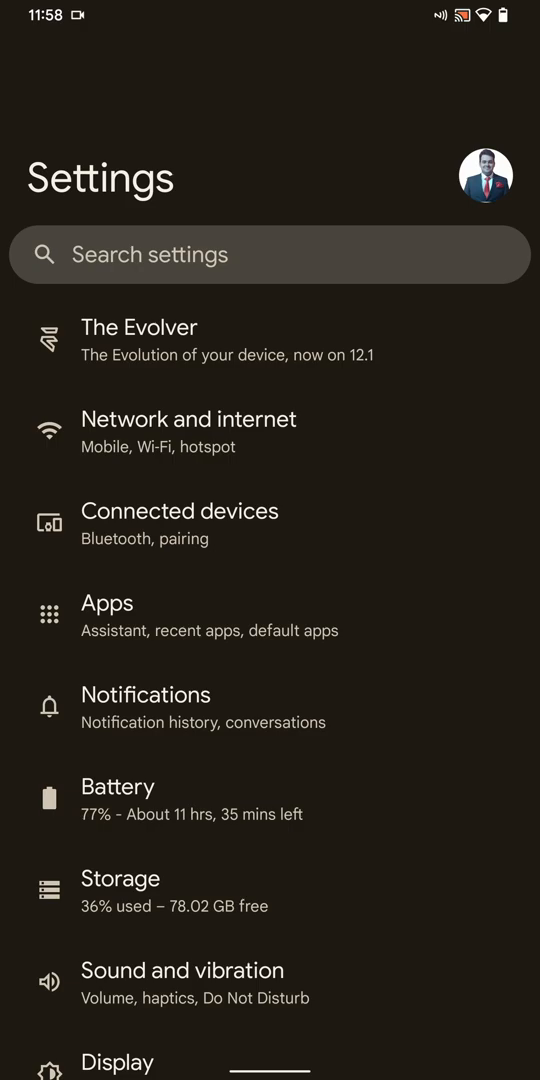
scroll("down", 3)
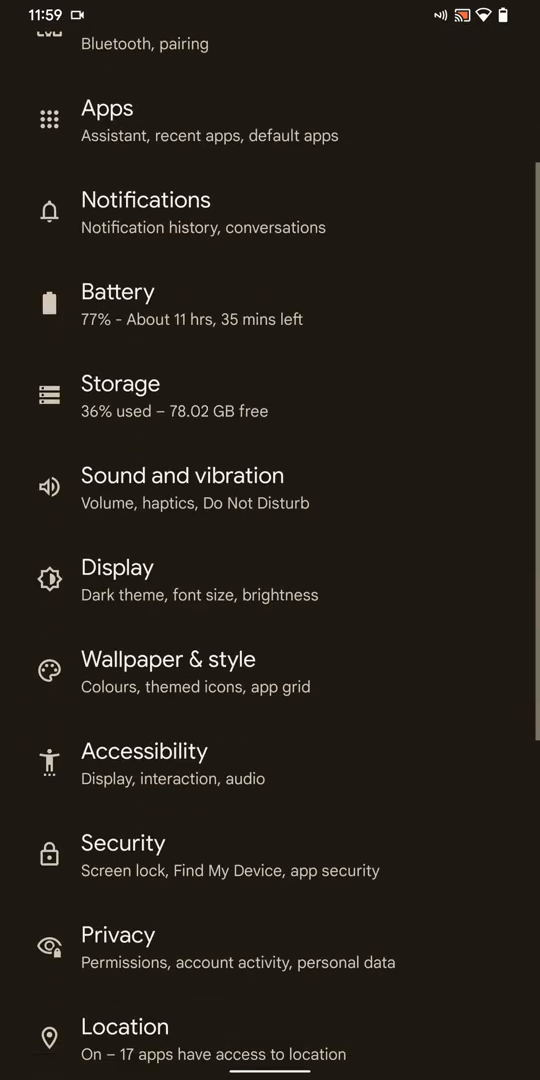
scroll("down", 3)
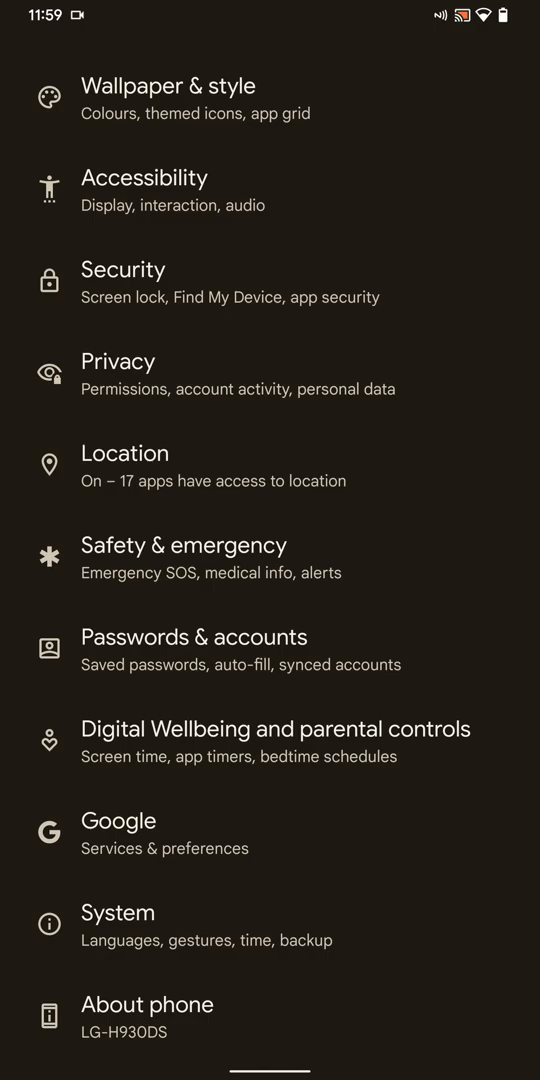
scroll("down", 3)
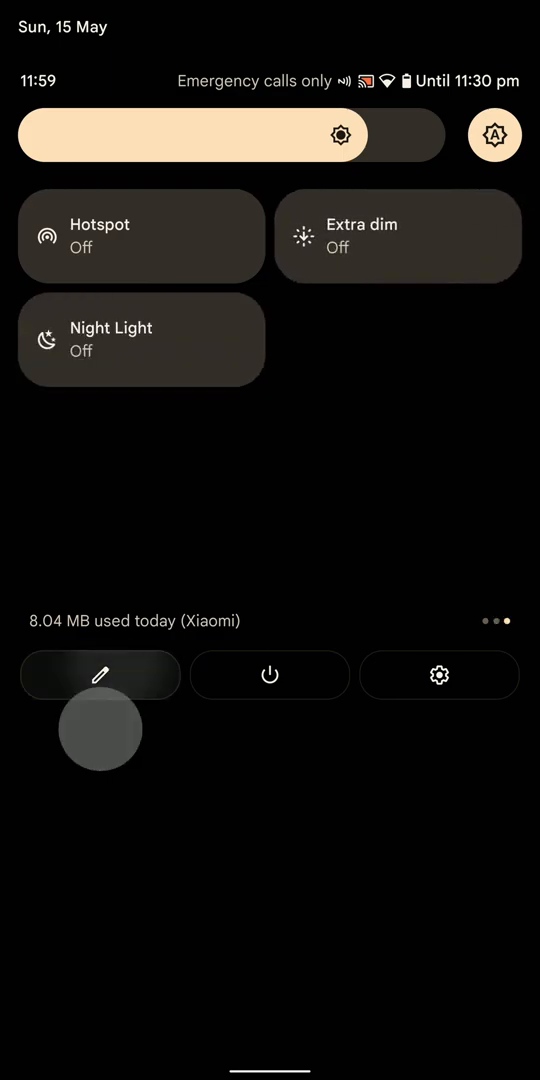
Edit the Quick Settings tiles to add Mic access and Camera access, then close the panel
left_click(99, 675)
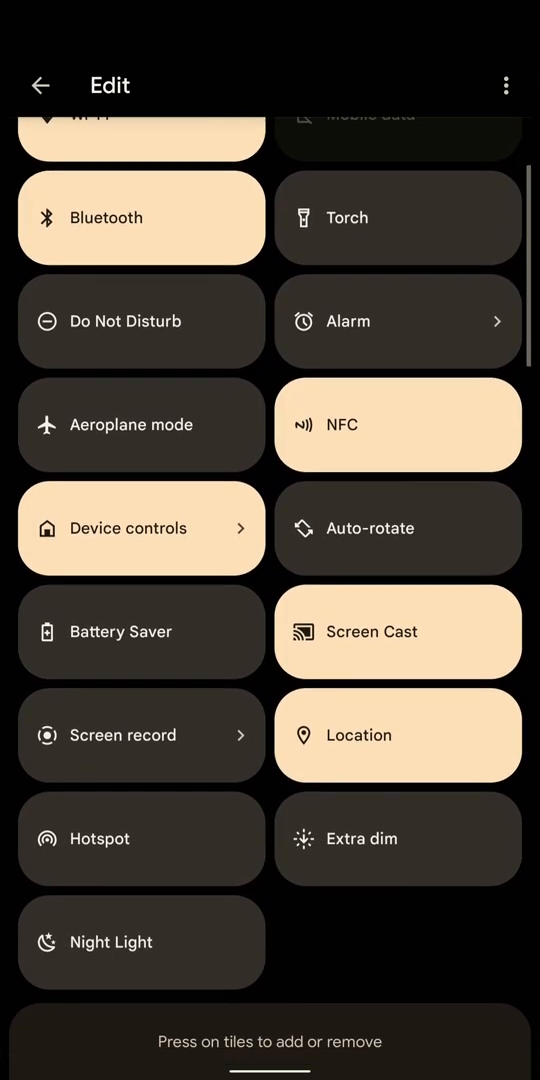
scroll("down", 3)
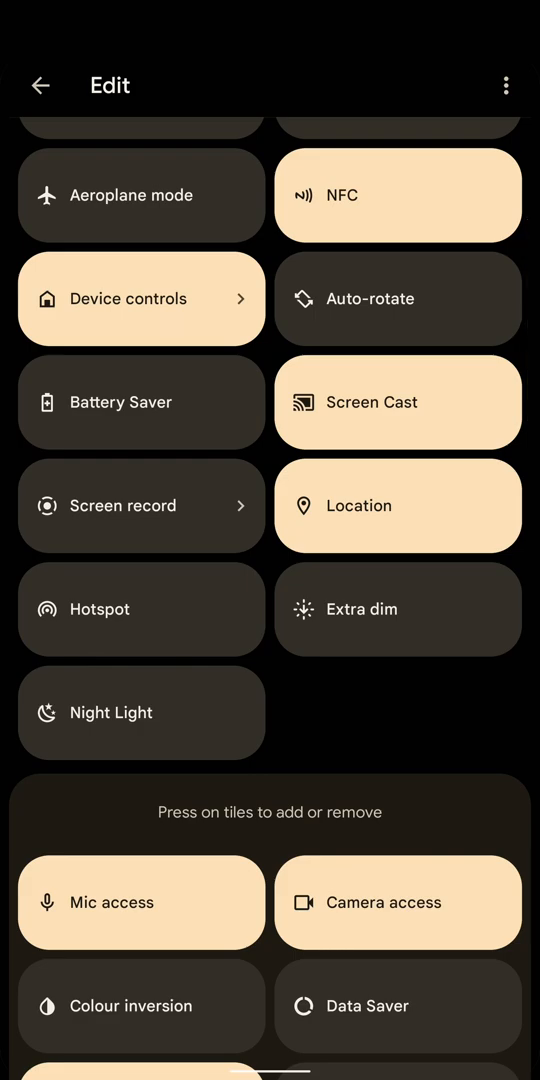
left_click(141, 901)
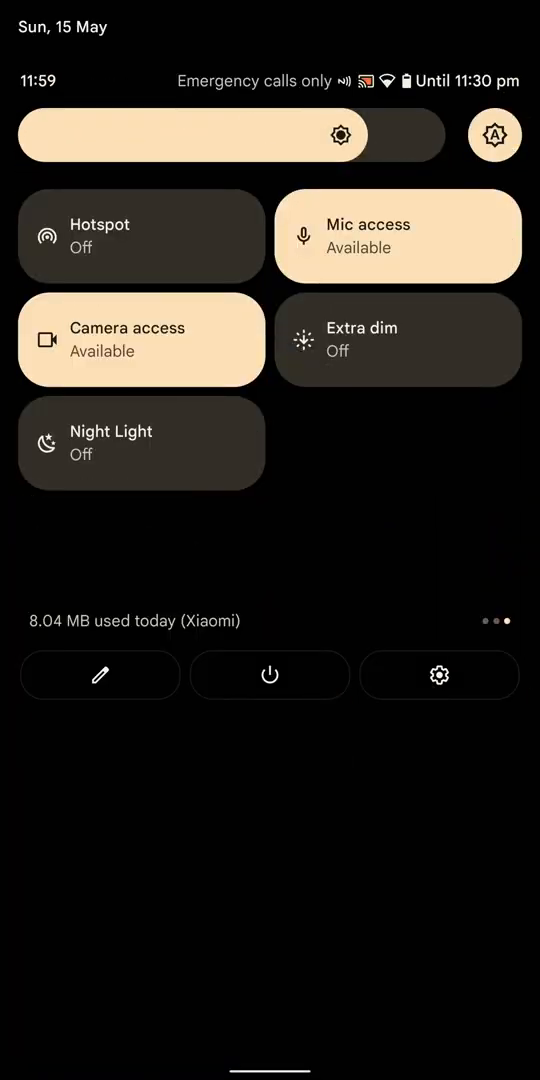
left_click(438, 675)
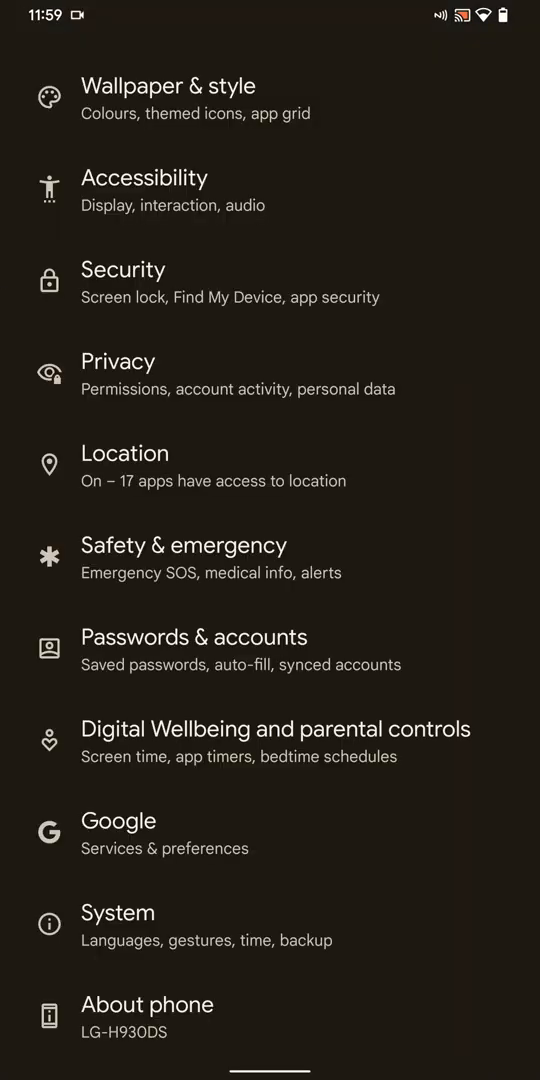